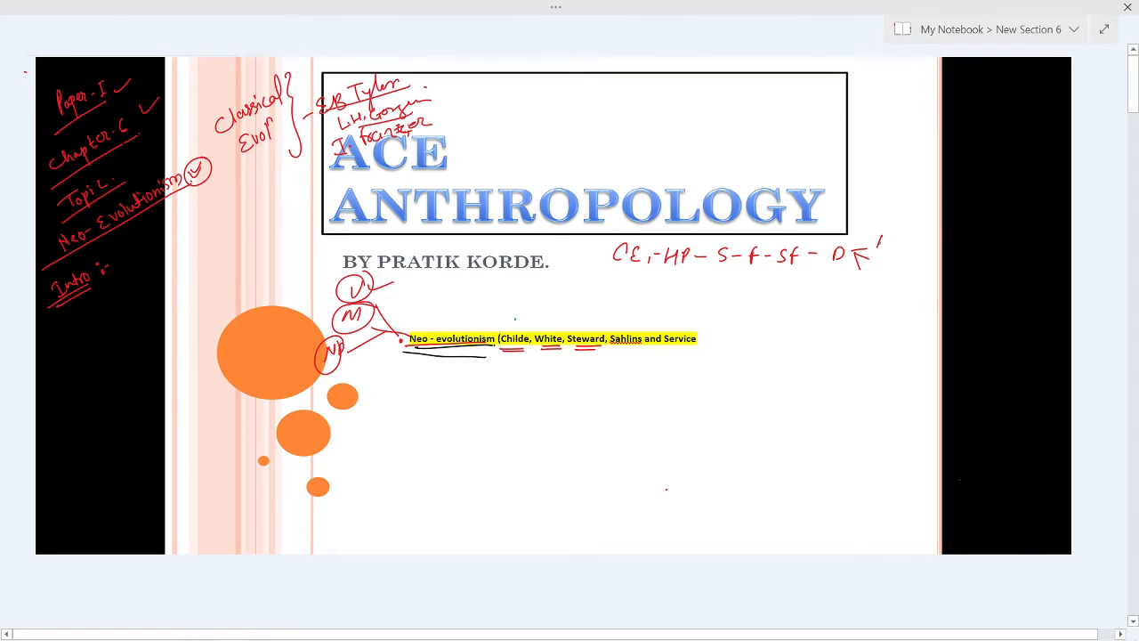
# Step: Draw the A-G-B arrow to NE, tick the neo-evolutionist names, box Sahlins, and begin a note below
pyautogui.write('AG')
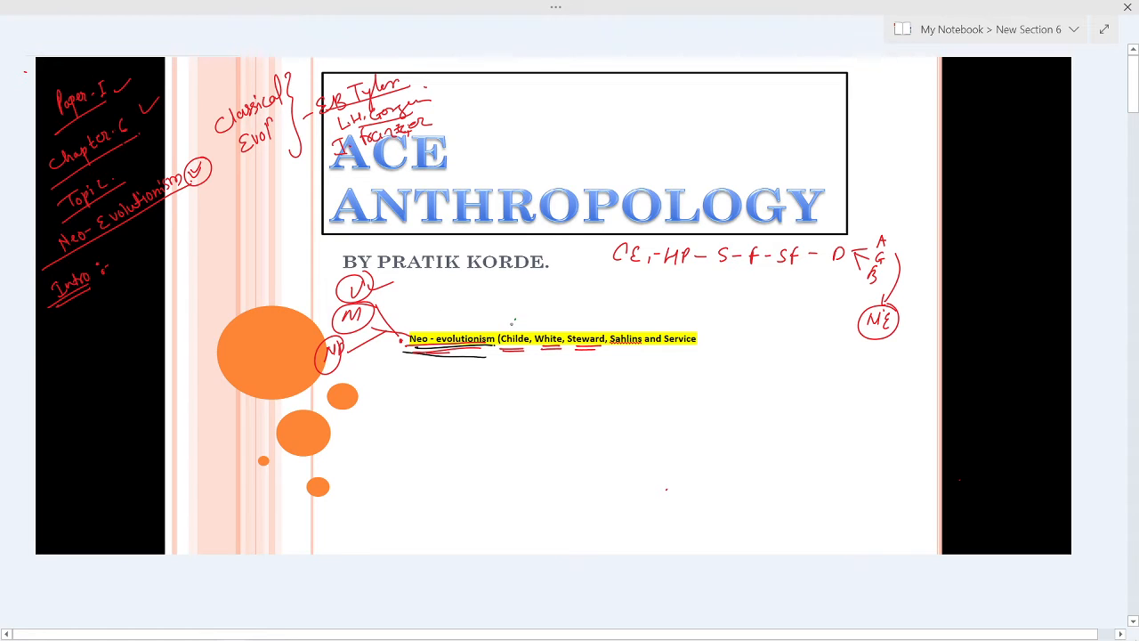
pyautogui.moveTo(512, 331); pyautogui.dragTo(523, 320)
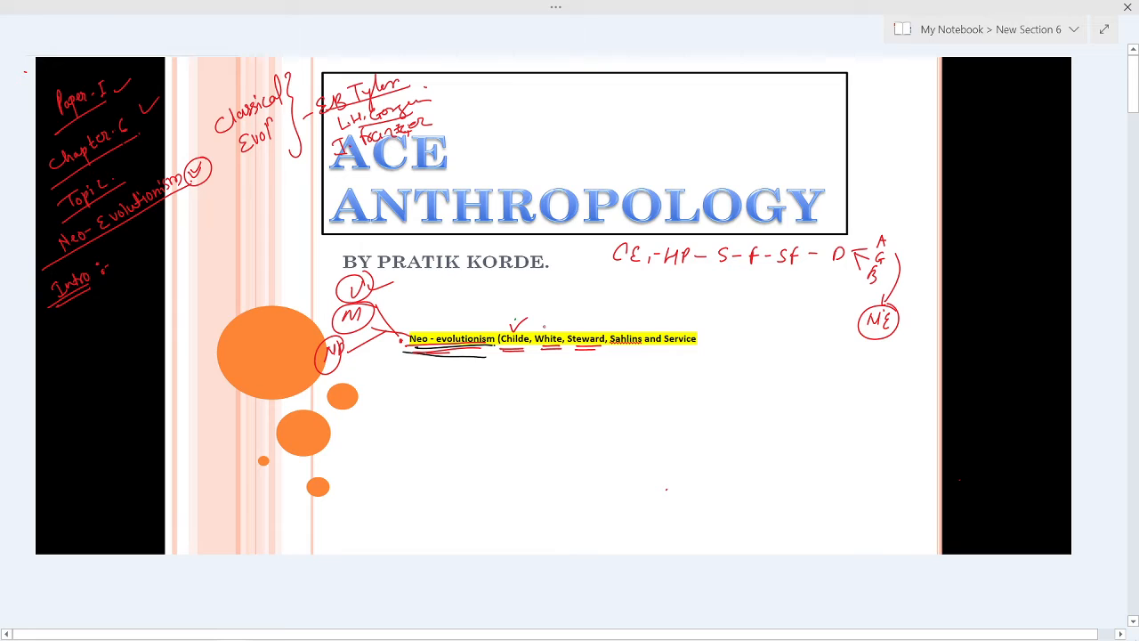
pyautogui.moveTo(543, 334); pyautogui.dragTo(556, 325)
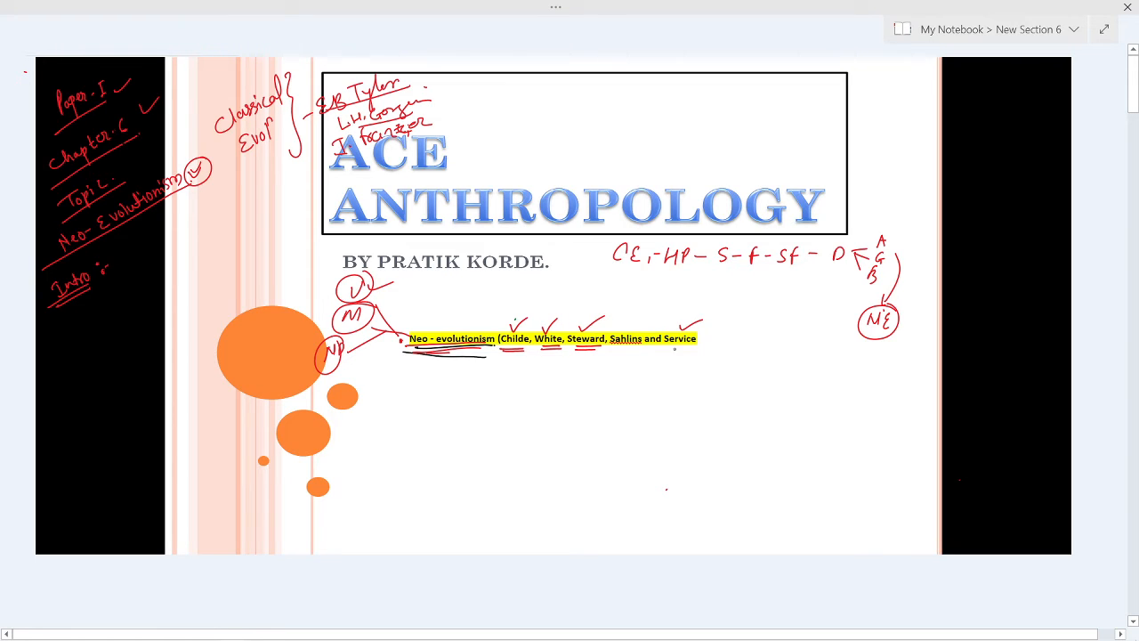
pyautogui.moveTo(608, 329); pyautogui.dragTo(647, 350)
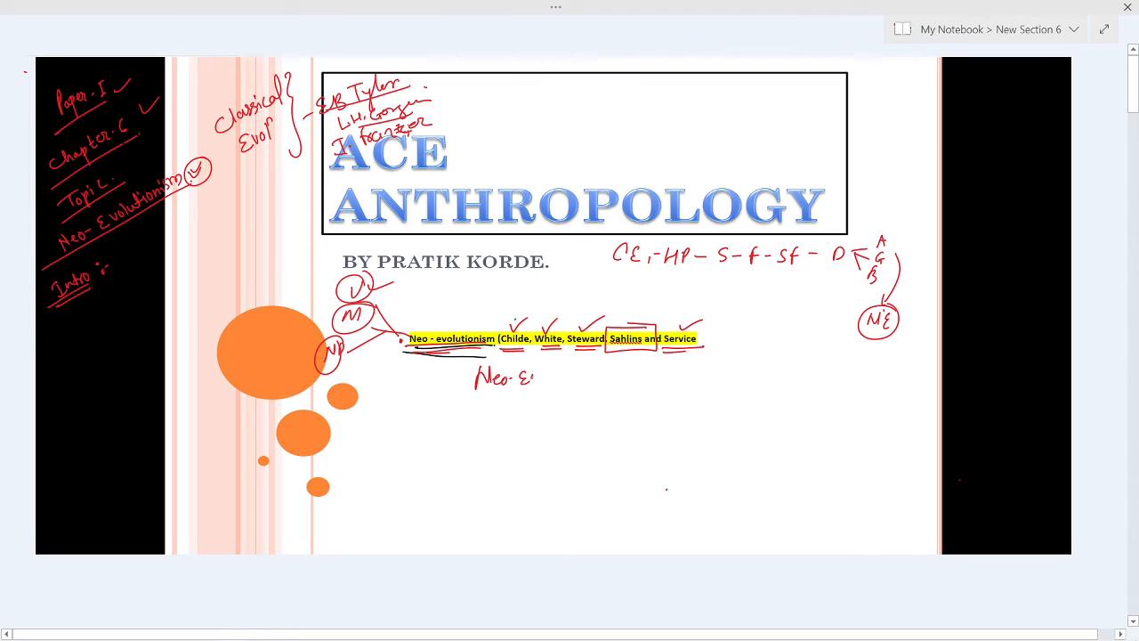
pyautogui.moveTo(508, 378); pyautogui.dragTo(557, 378)
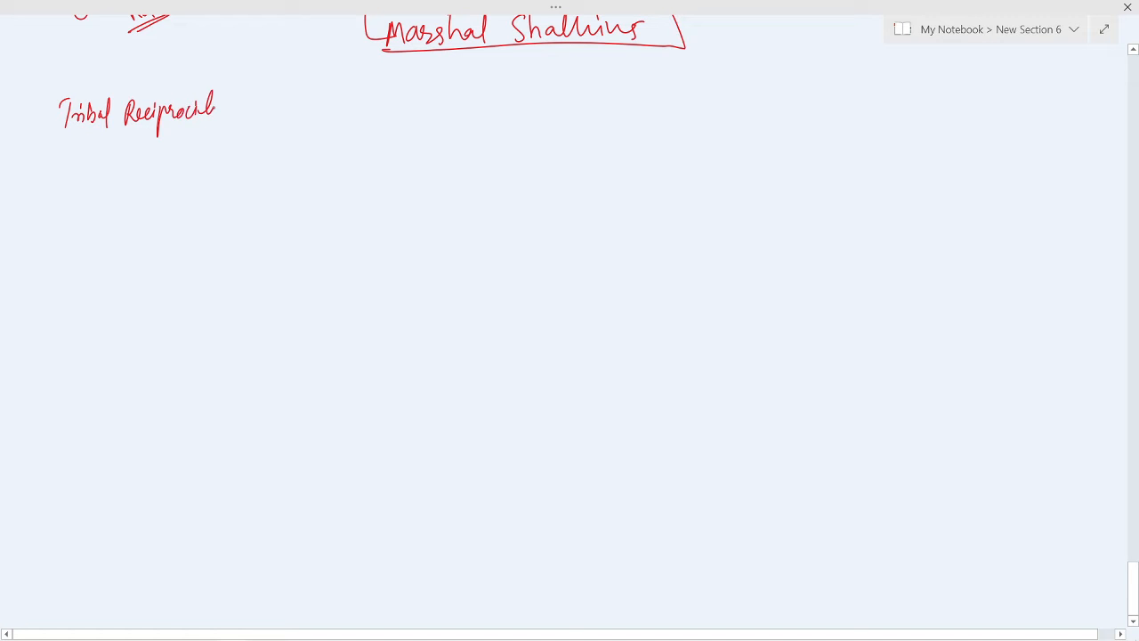
# Step: Underline the Tribal Reciprocity heading and add a dash and 'Exchange*' after it
pyautogui.moveTo(62, 132); pyautogui.dragTo(227, 116)
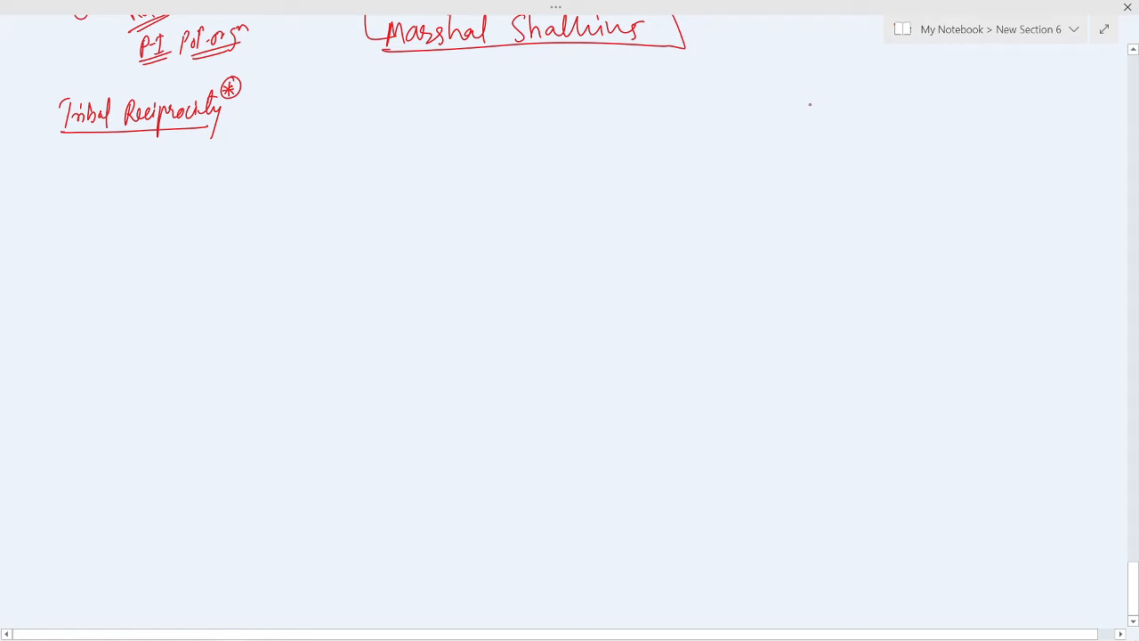
pyautogui.moveTo(948, 88)
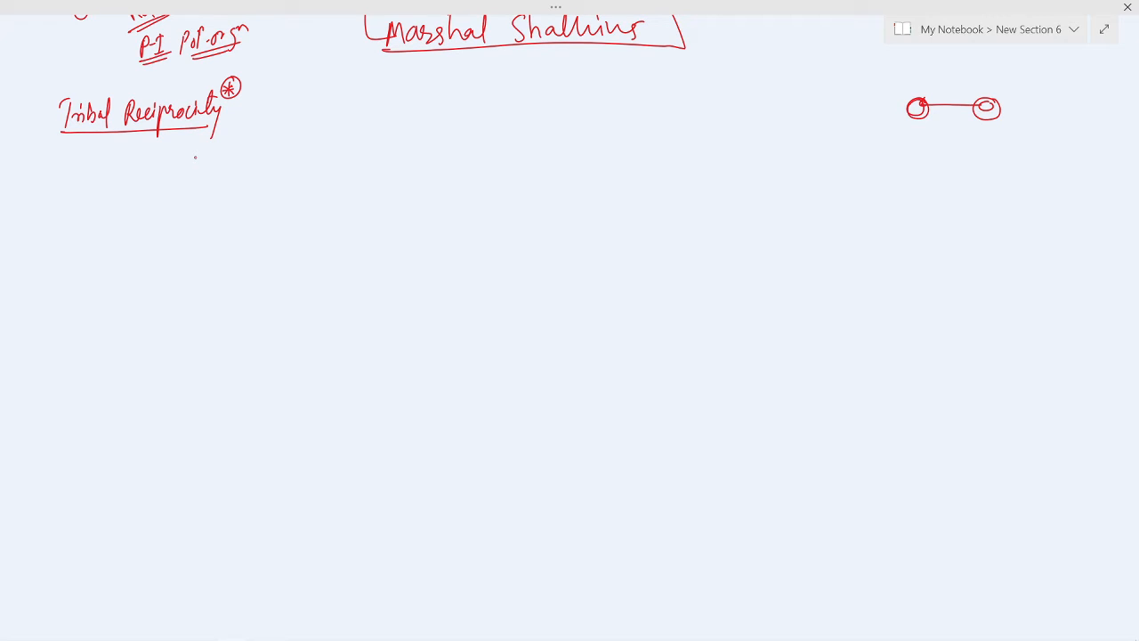
pyautogui.moveTo(245, 109); pyautogui.dragTo(294, 97)
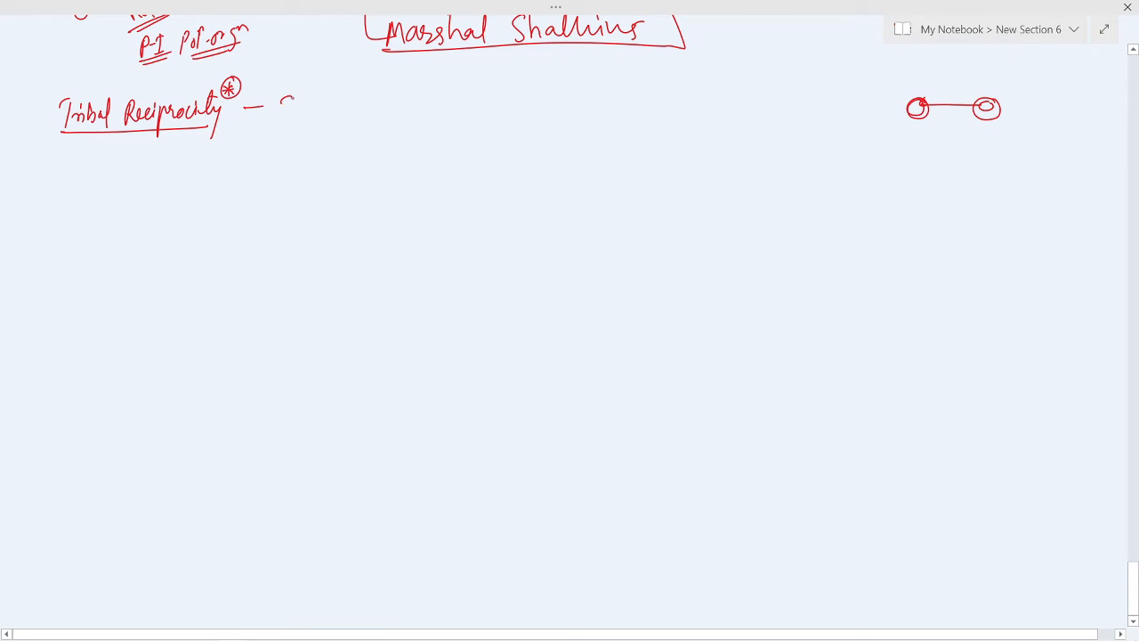
pyautogui.moveTo(280, 105); pyautogui.dragTo(360, 106)
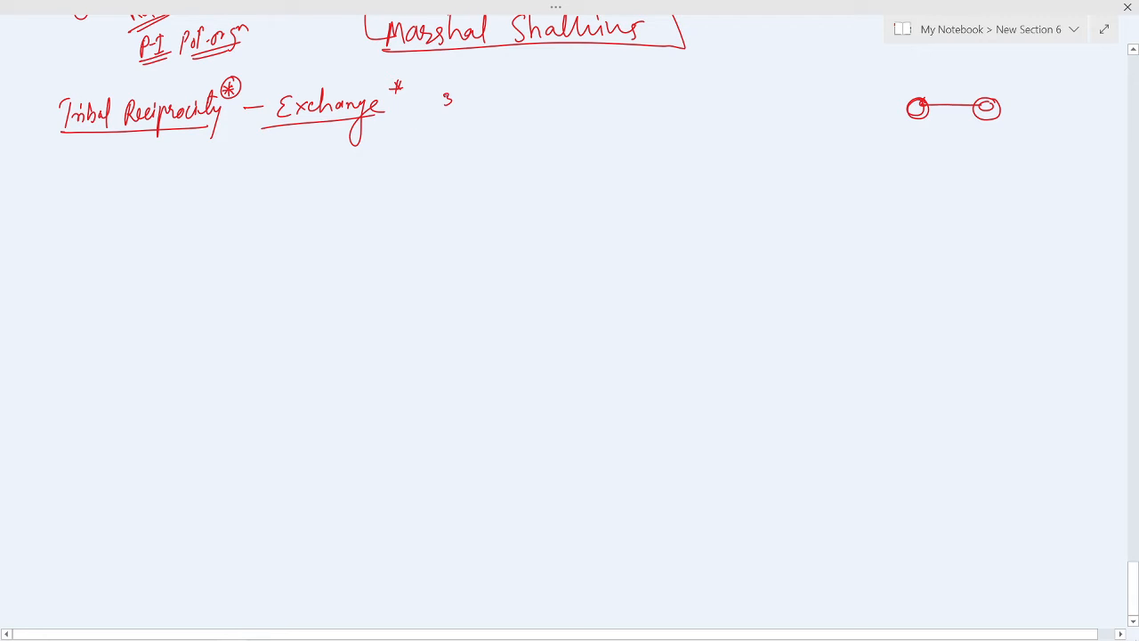
# Step: Circle 3 and list (1) General–family, (2) Balanced→Community, (3) Negative→Outsider, circling Outsider
pyautogui.moveTo(436, 98); pyautogui.dragTo(107, 191)
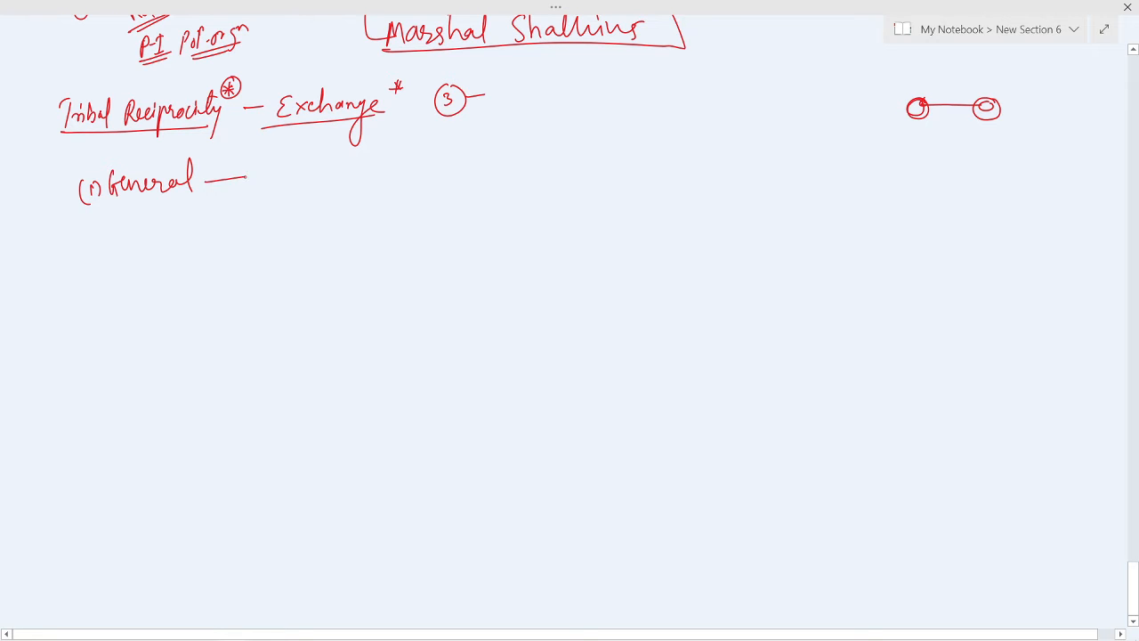
pyautogui.write('fami')
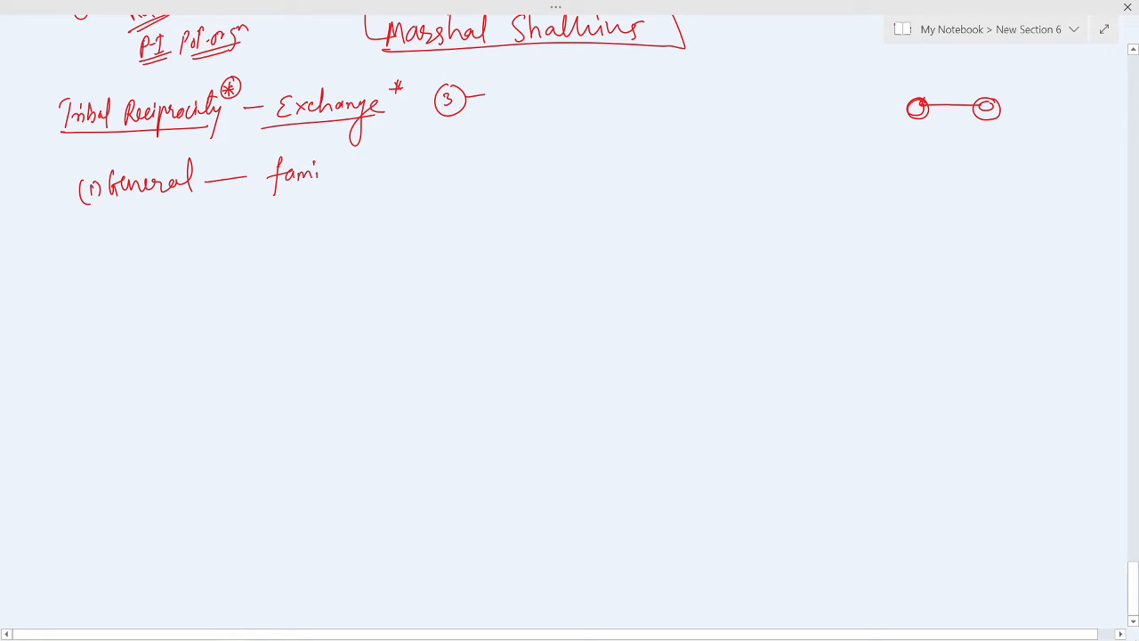
pyautogui.write('family')
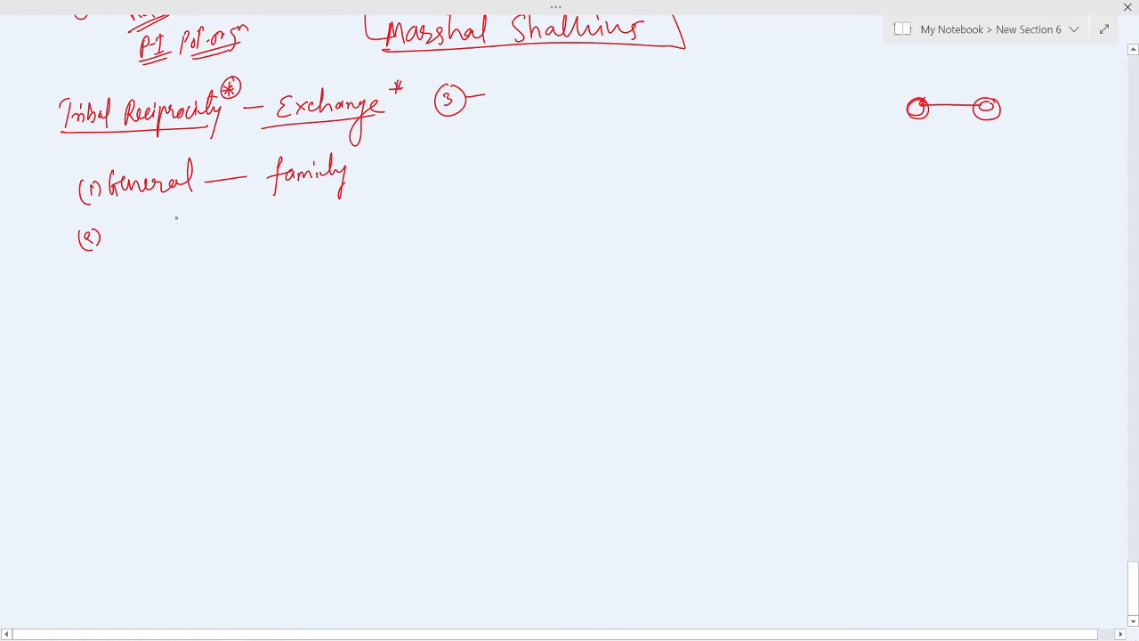
pyautogui.moveTo(107, 203); pyautogui.dragTo(187, 196)
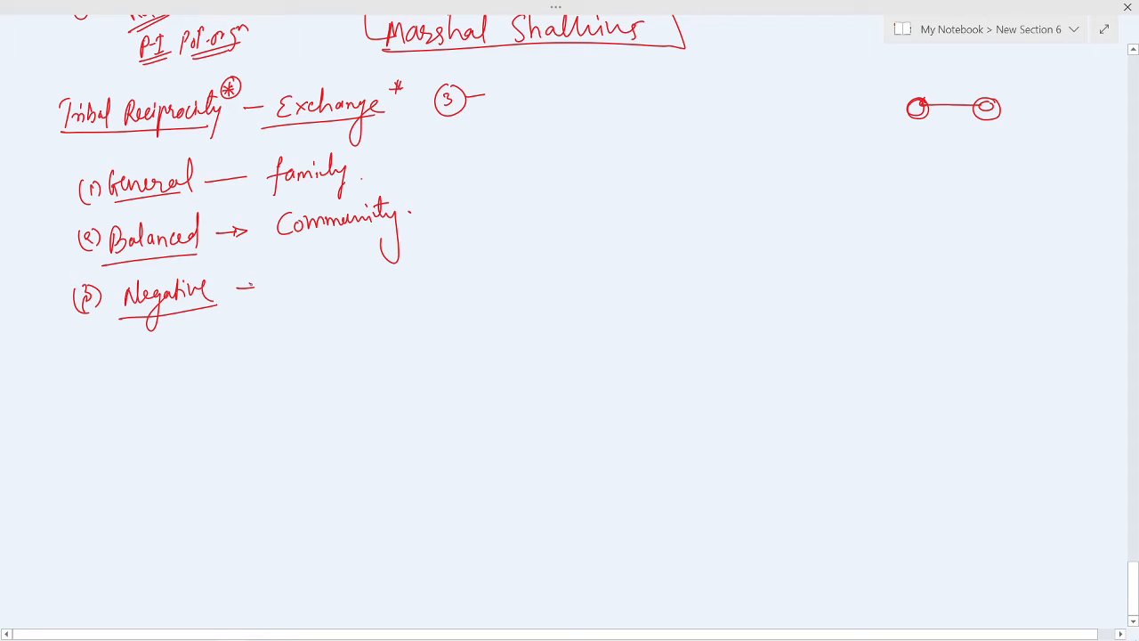
pyautogui.moveTo(239, 287); pyautogui.dragTo(267, 287)
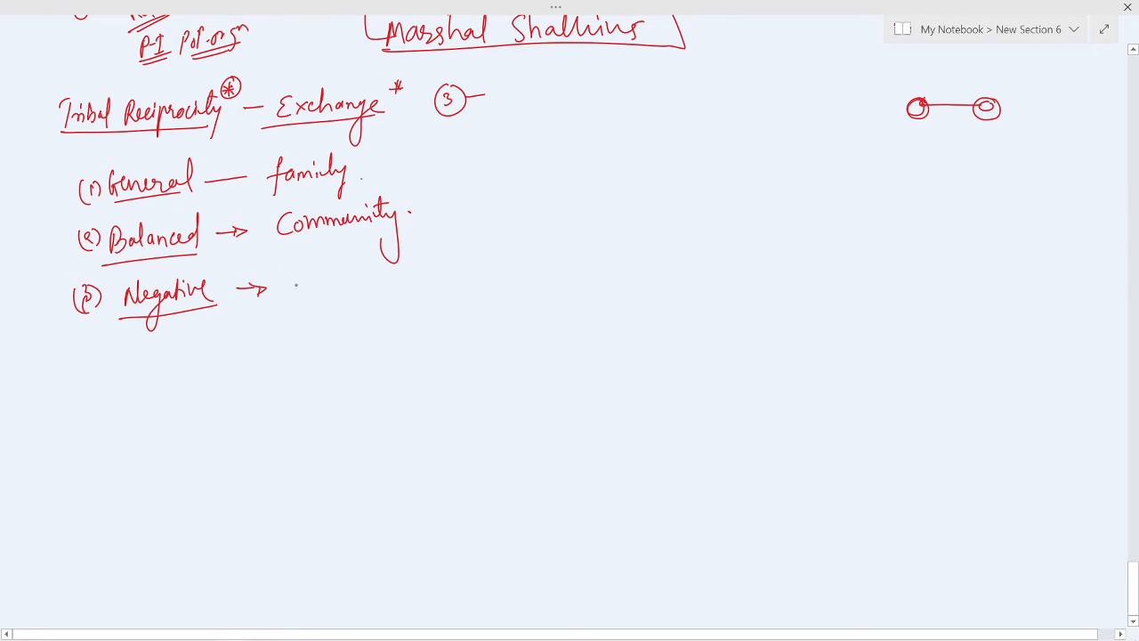
pyautogui.moveTo(298, 281); pyautogui.dragTo(330, 294)
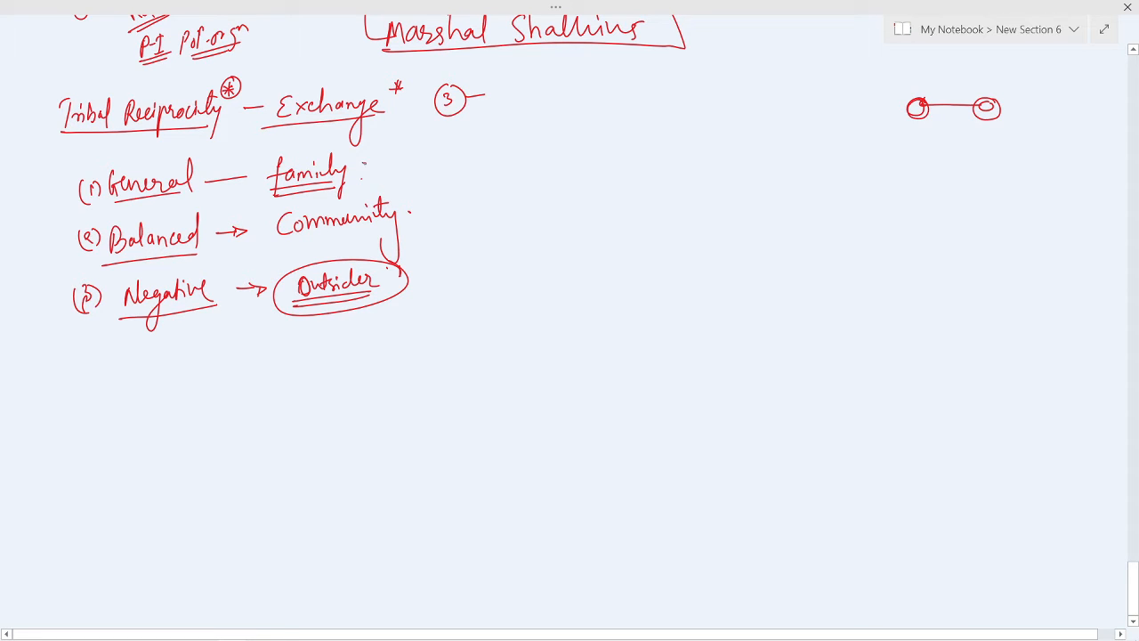
# Step: Add Delayed beside family and immediate beside Community, underlining Community and immediate
pyautogui.moveTo(374, 165); pyautogui.dragTo(462, 160)
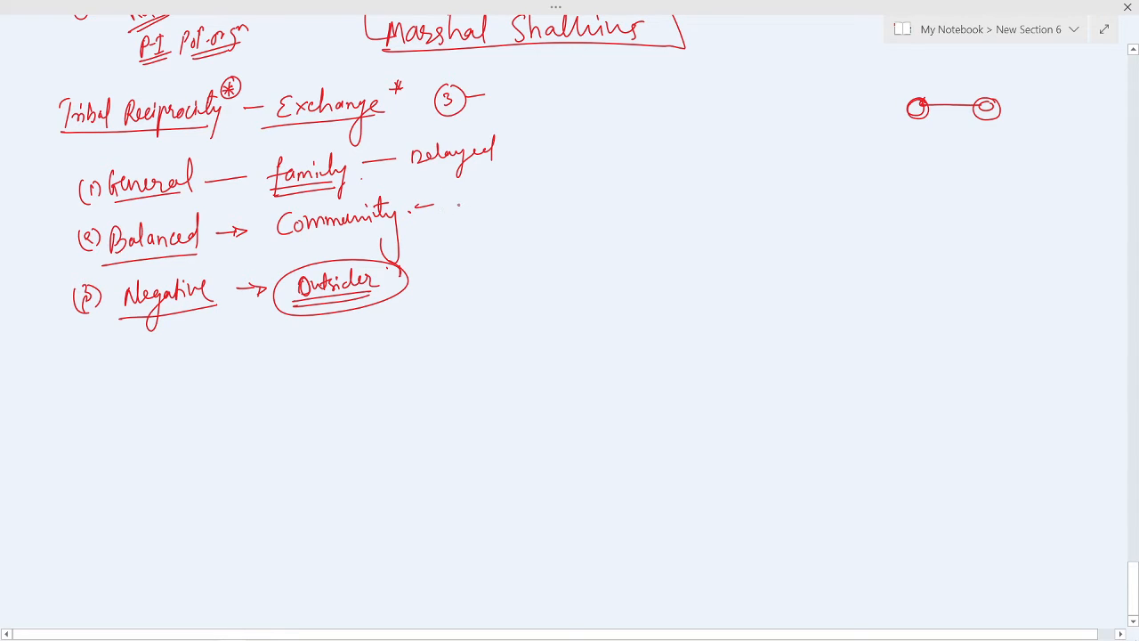
pyautogui.write('immic')
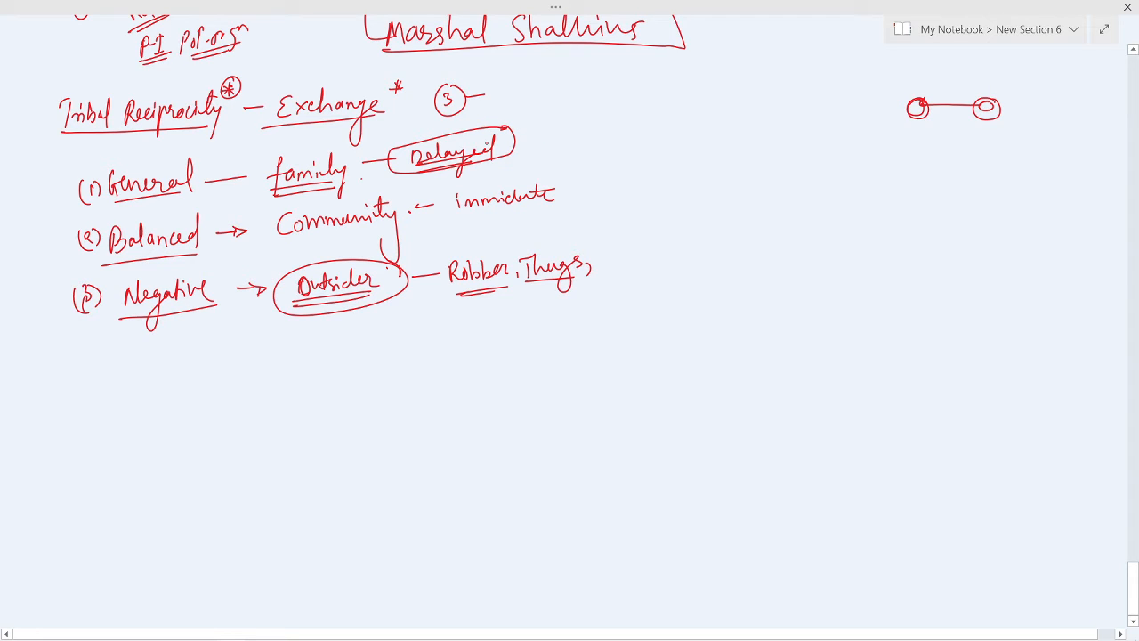
pyautogui.moveTo(458, 224); pyautogui.dragTo(568, 191)
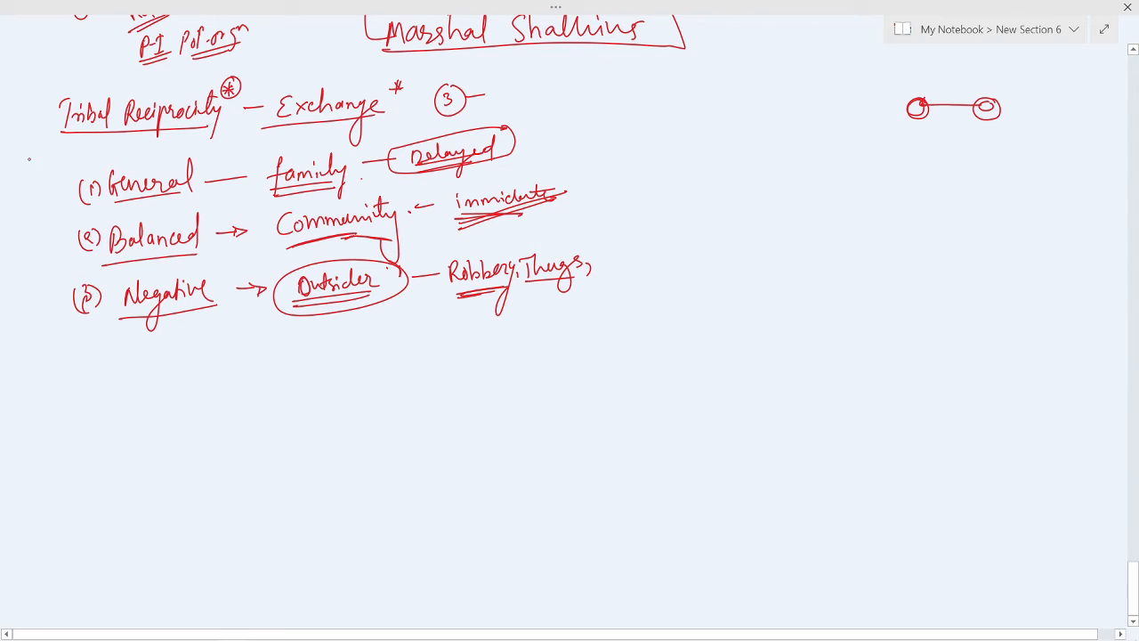
# Step: Write the 'Socio-Eco Adaptation' heading
pyautogui.write('So')
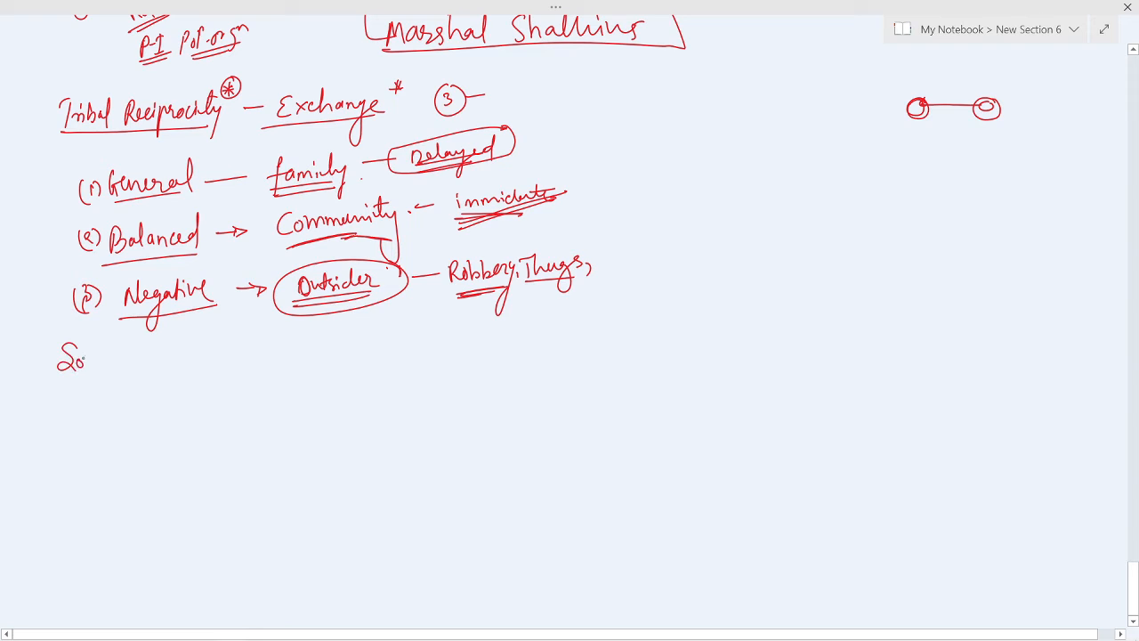
pyautogui.write('Socio-Ec')
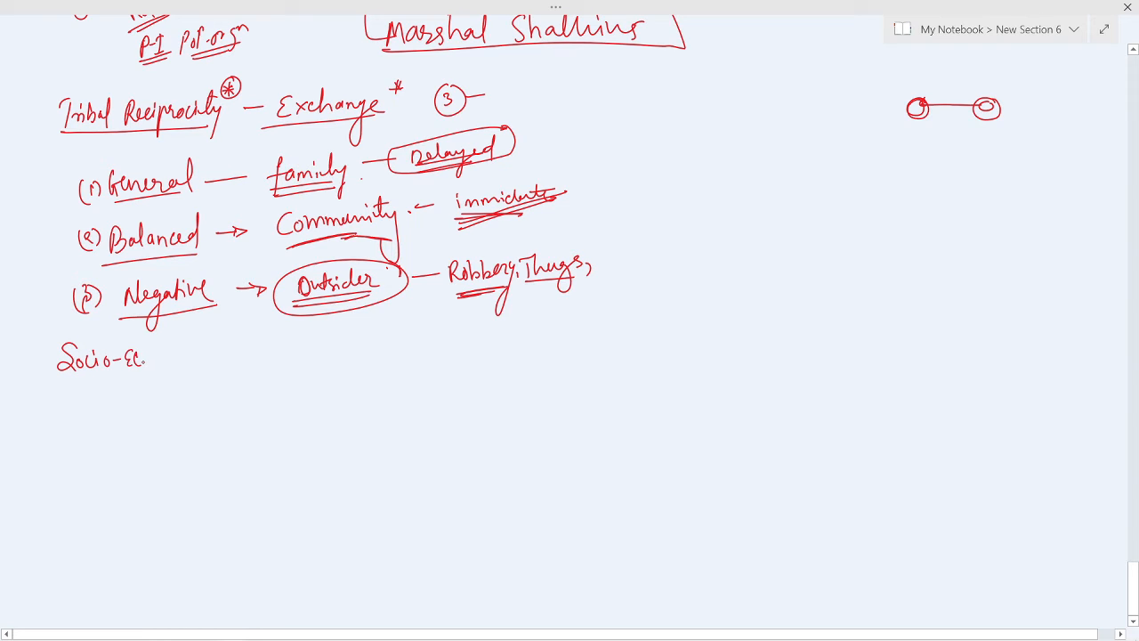
pyautogui.write('Adaptation :-')
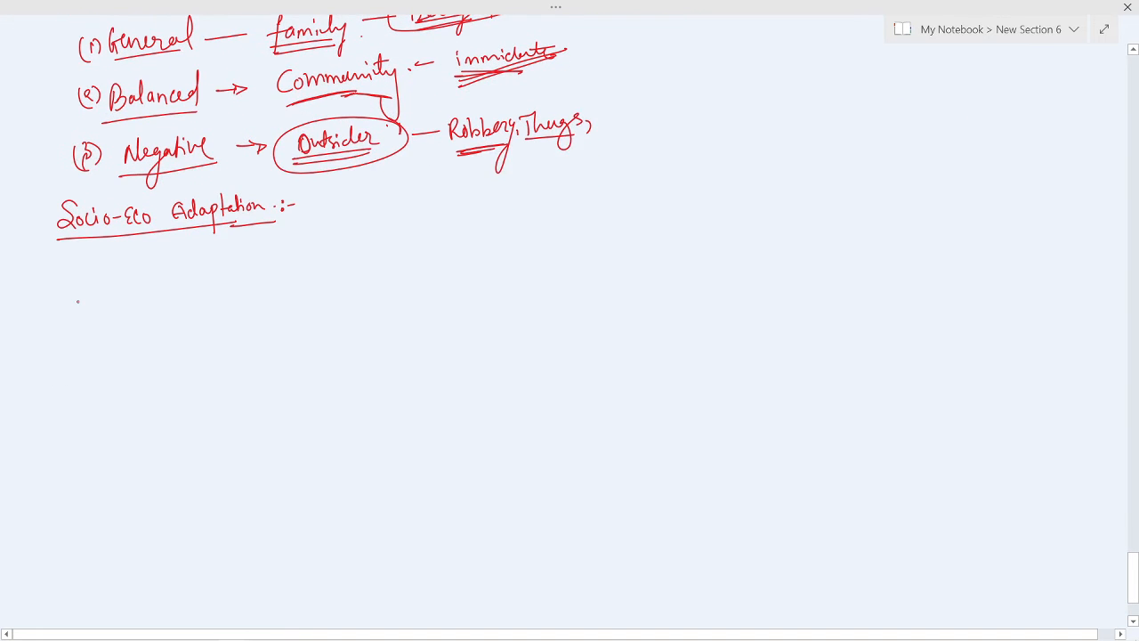
# Step: List stages 1–8: Hunting-foraging, Fishing, Pastoral, Shifting, Horti, Settled Agri, Artisan, Industrial labour
pyautogui.scroll(-3)
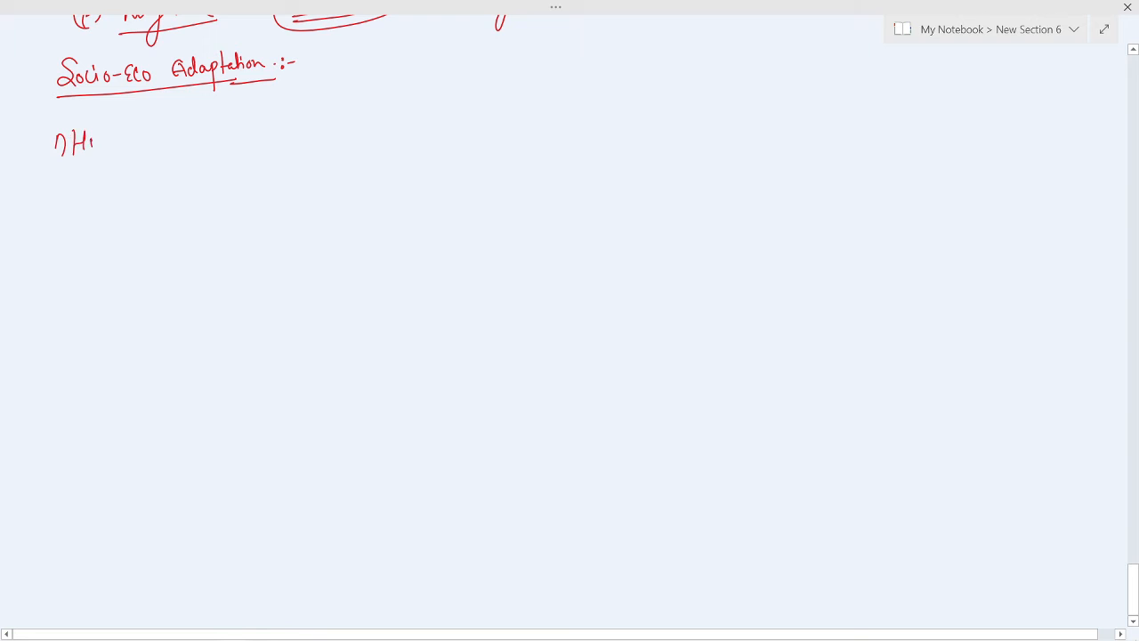
pyautogui.moveTo(85, 142); pyautogui.dragTo(179, 138)
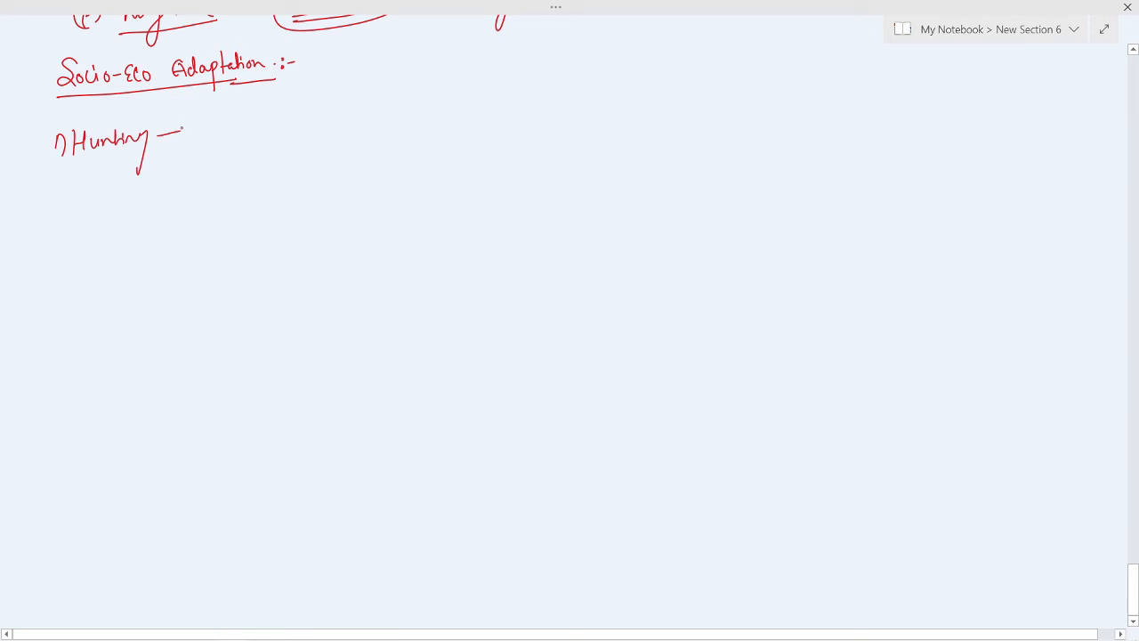
pyautogui.moveTo(191, 143); pyautogui.dragTo(262, 134)
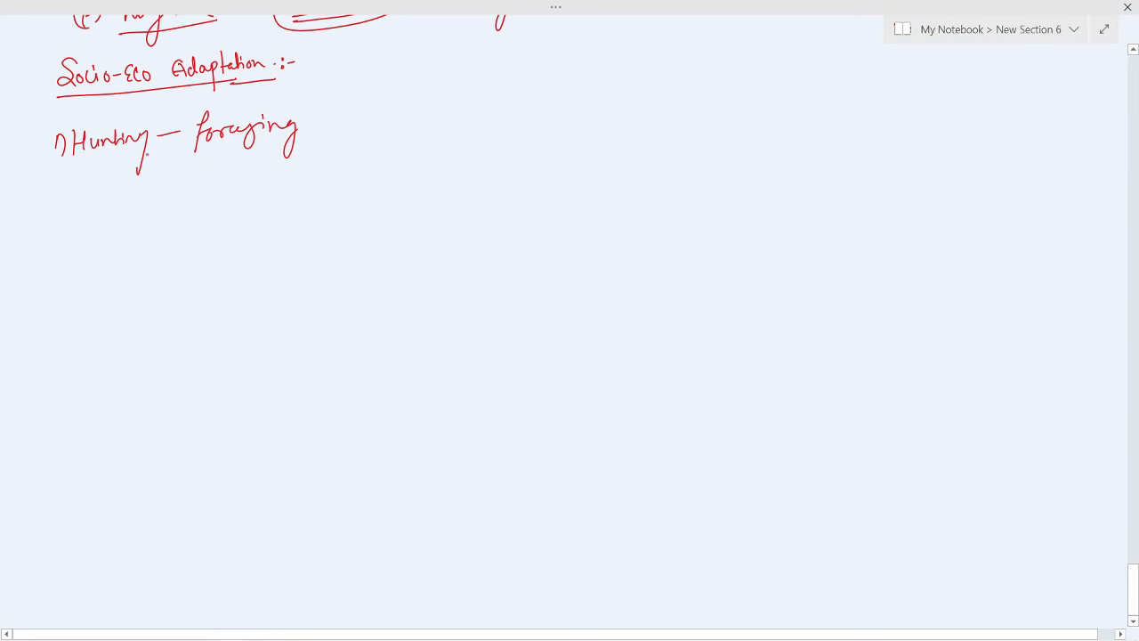
pyautogui.moveTo(53, 187); pyautogui.dragTo(116, 201)
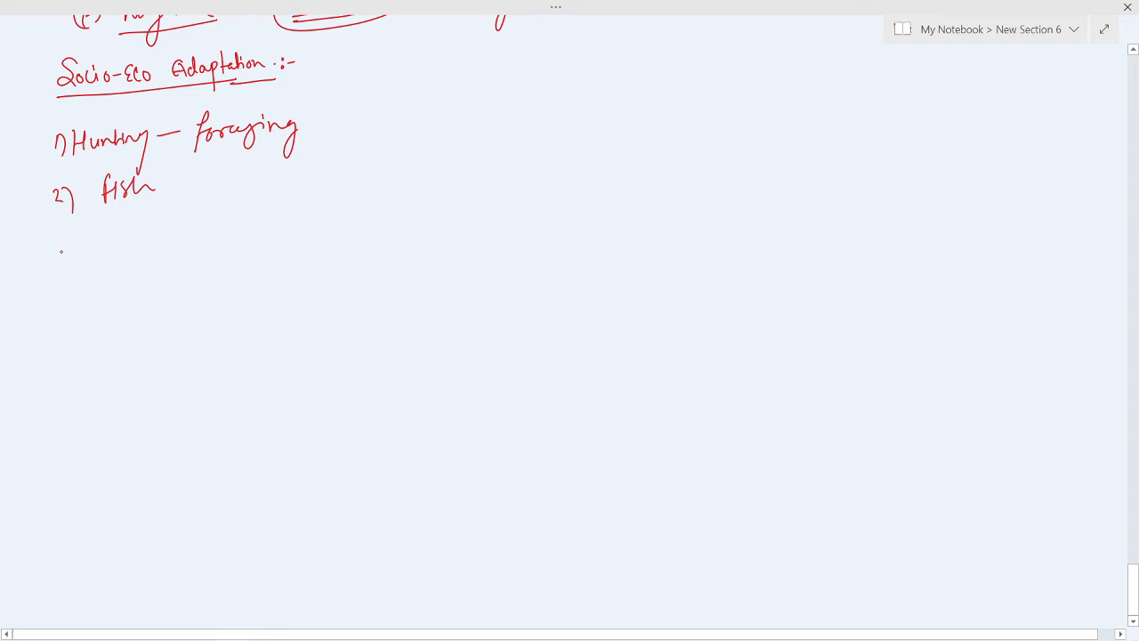
pyautogui.moveTo(156, 187); pyautogui.dragTo(185, 187)
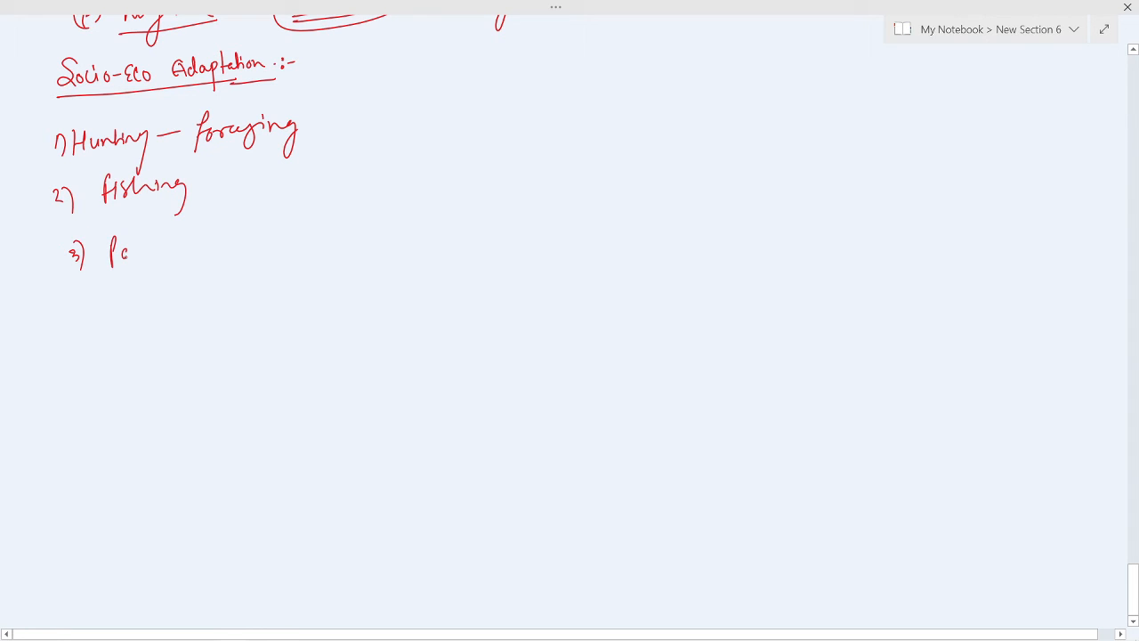
pyautogui.moveTo(115, 249); pyautogui.dragTo(196, 241)
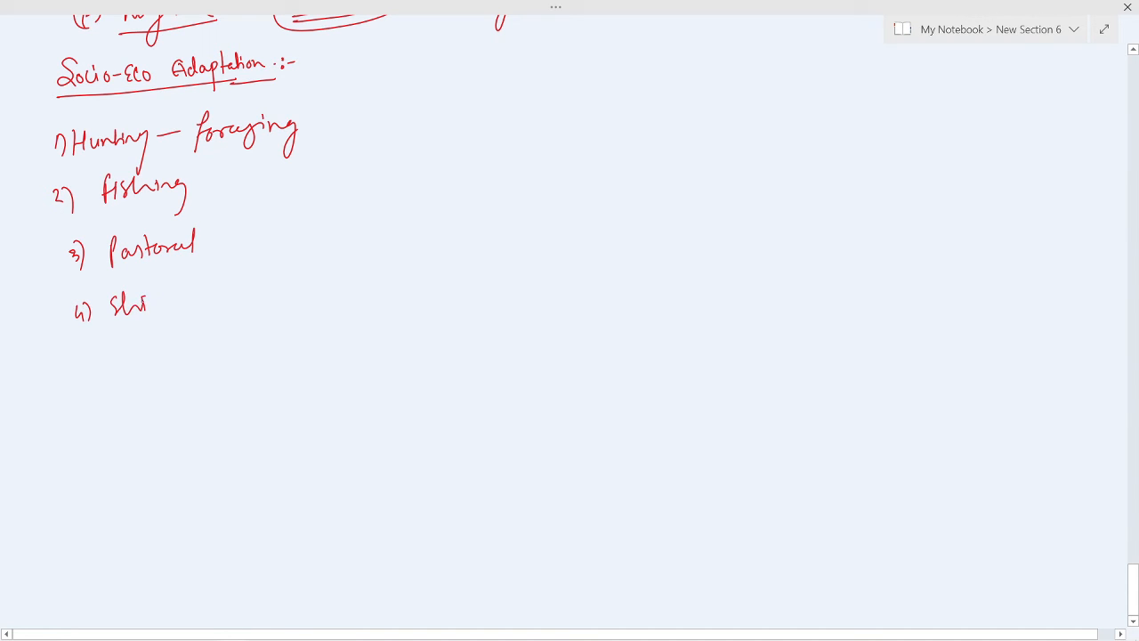
pyautogui.moveTo(125, 307); pyautogui.dragTo(205, 320)
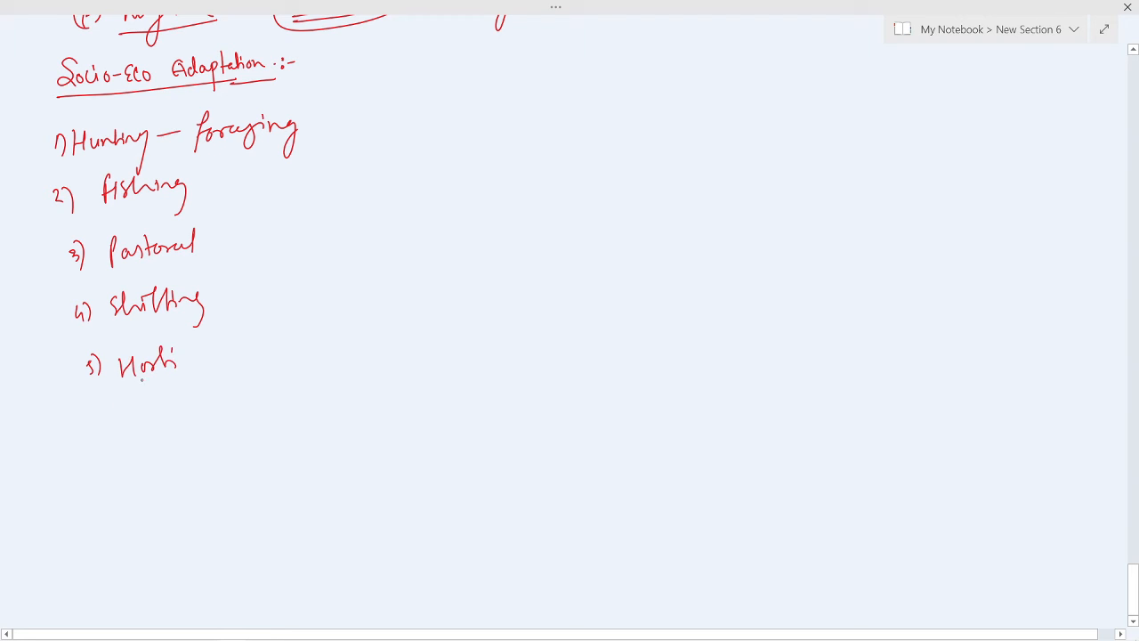
pyautogui.moveTo(98, 418); pyautogui.dragTo(173, 418)
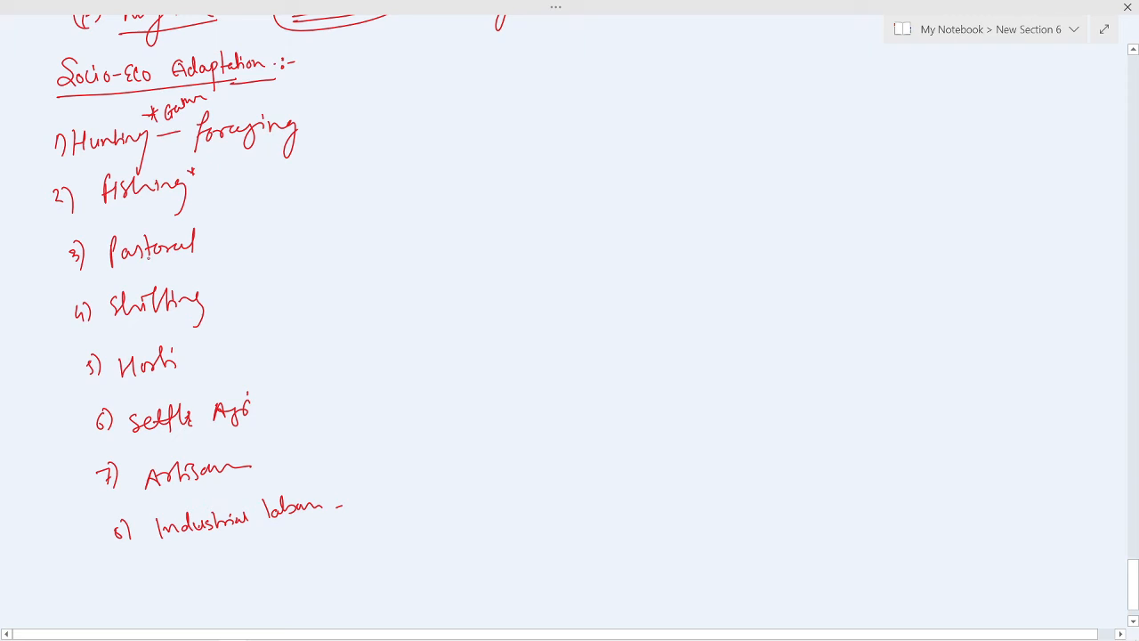
# Step: Mark Pastoral and sketch three linked, circled stick figures at the top right
pyautogui.moveTo(124, 265); pyautogui.dragTo(187, 259)
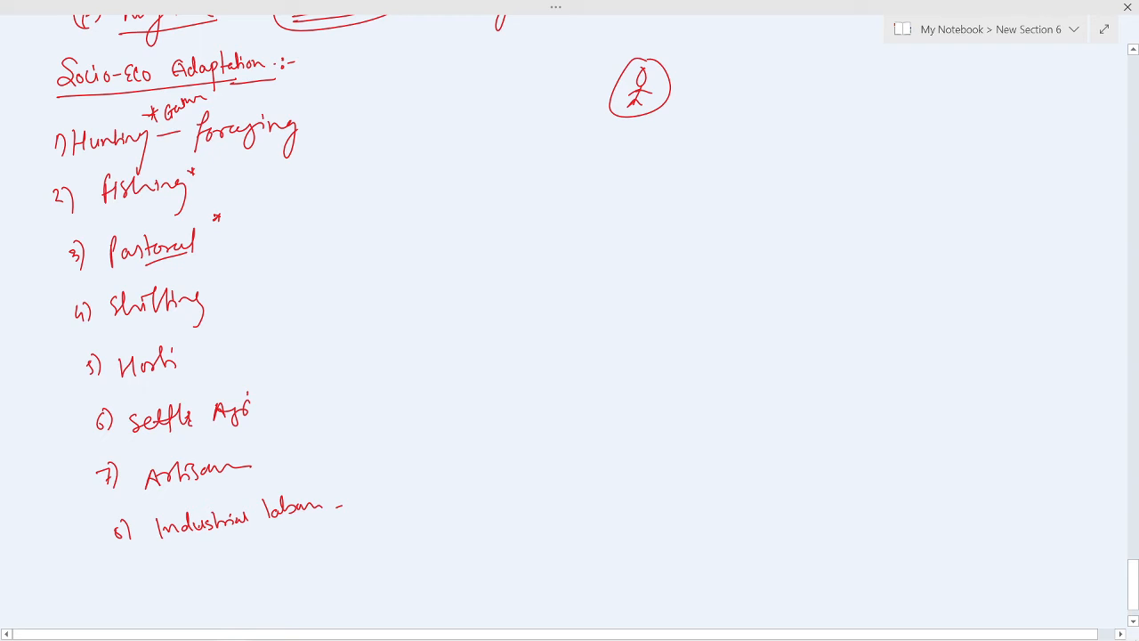
pyautogui.moveTo(676, 89); pyautogui.dragTo(730, 67)
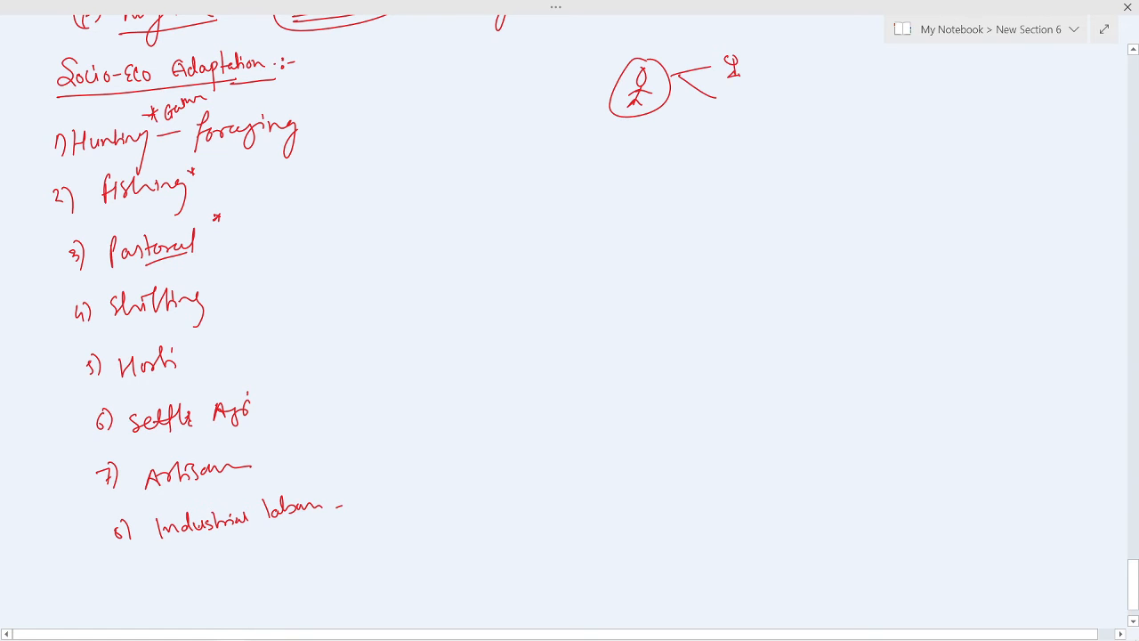
pyautogui.moveTo(712, 89); pyautogui.dragTo(721, 120)
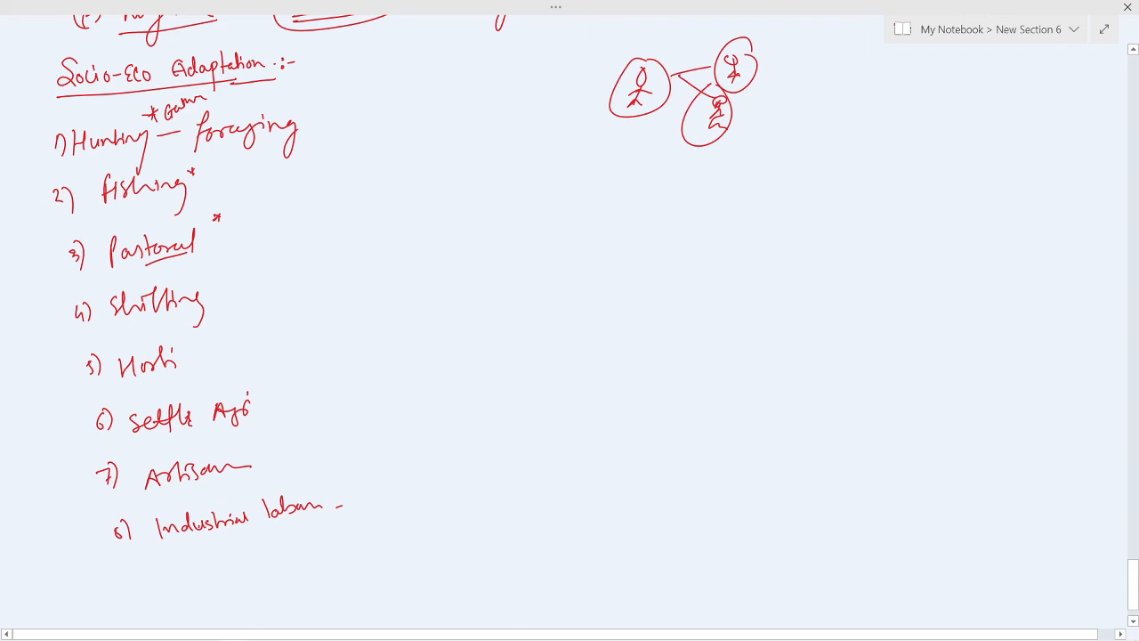
pyautogui.moveTo(757, 66); pyautogui.dragTo(783, 133)
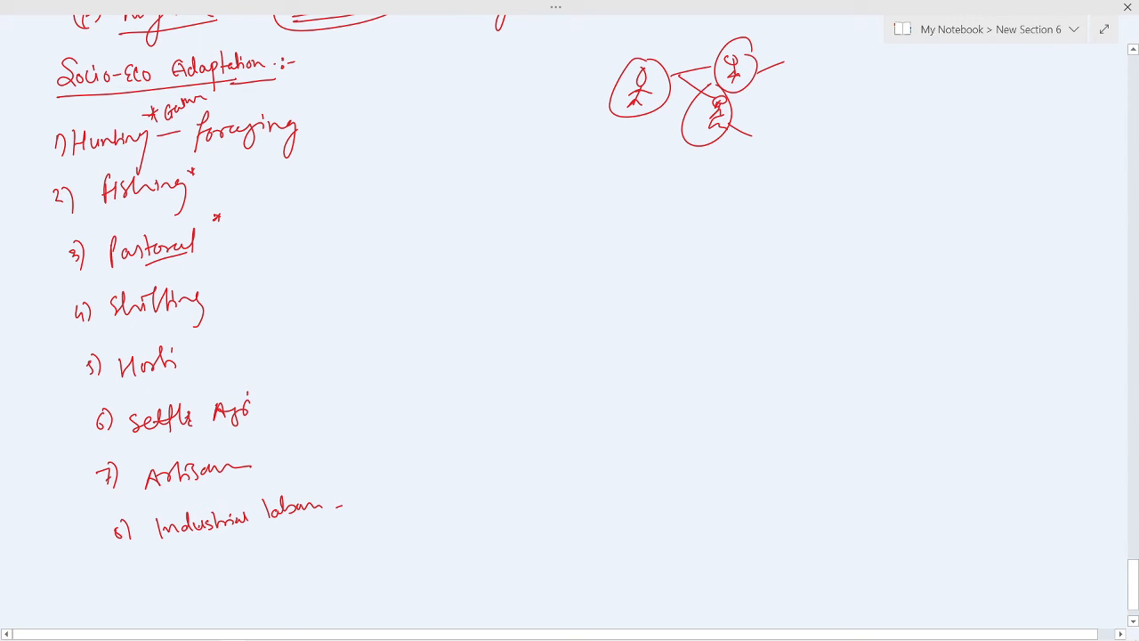
# Step: Circle Shifting, Horti and Settled Agri, and link Settled Agri to Artisan and Industrial labour
pyautogui.moveTo(116, 323); pyautogui.dragTo(203, 309)
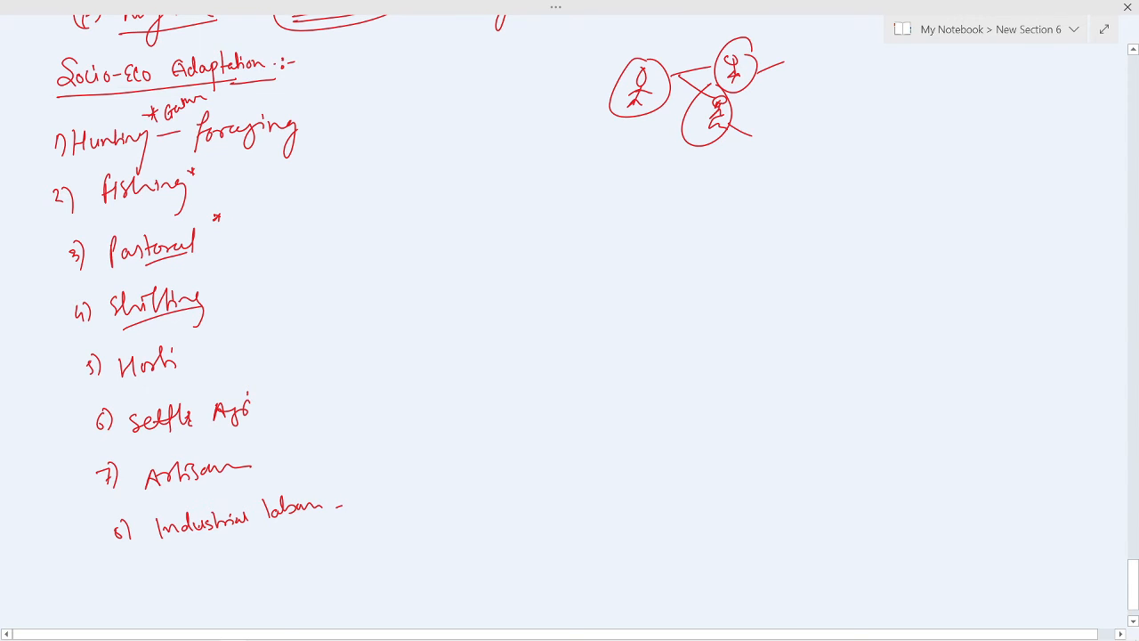
pyautogui.moveTo(89, 307); pyautogui.dragTo(222, 307)
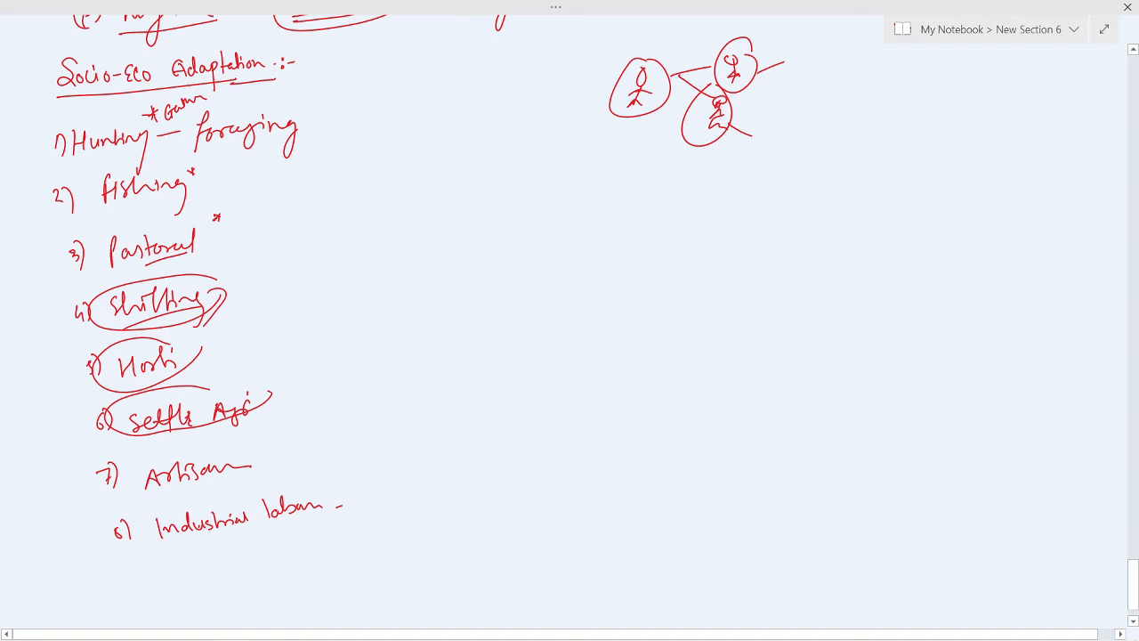
pyautogui.moveTo(107, 431); pyautogui.dragTo(49, 463)
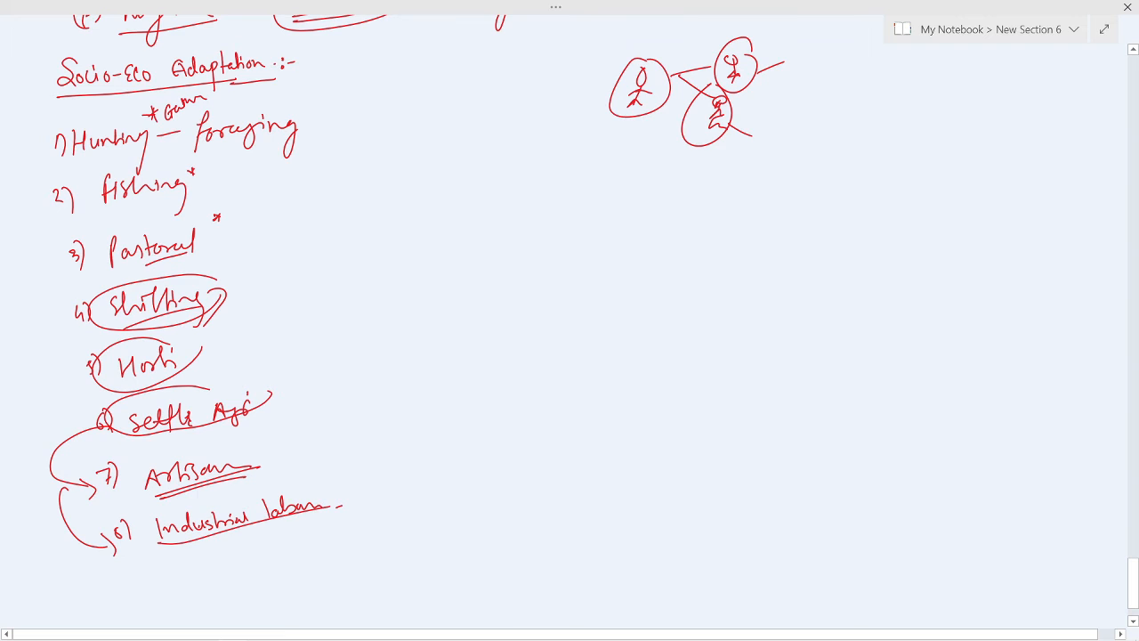
# Step: Write 'Book' with an arrow to the underlined 'Use & Abuse of Biology', dated 1979
pyautogui.scroll(-3)
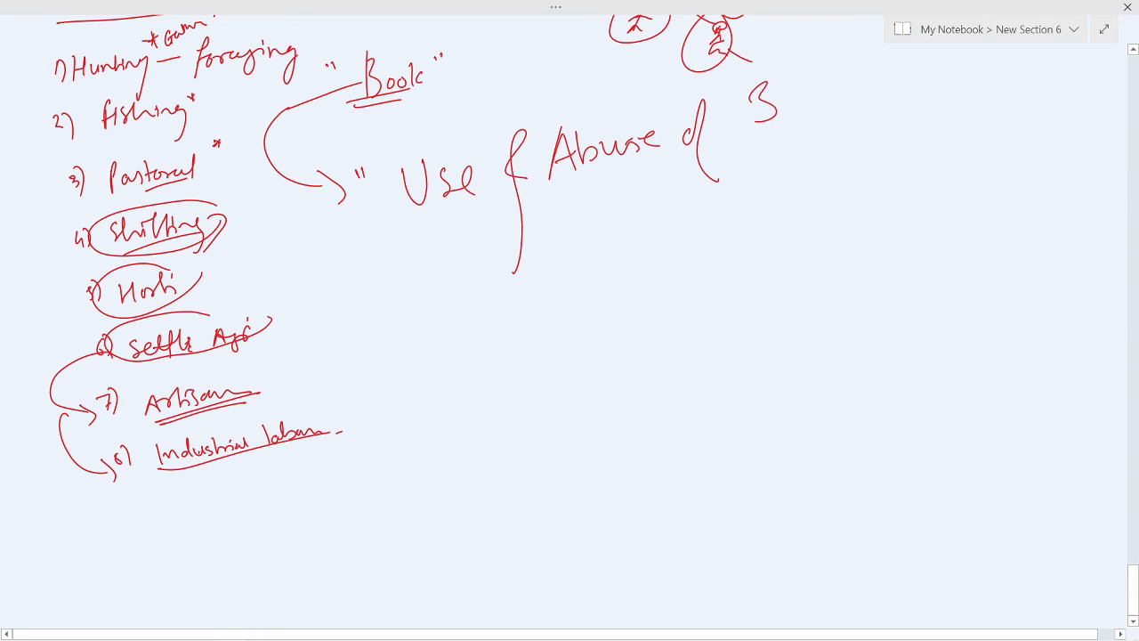
pyautogui.moveTo(752, 102); pyautogui.dragTo(872, 89)
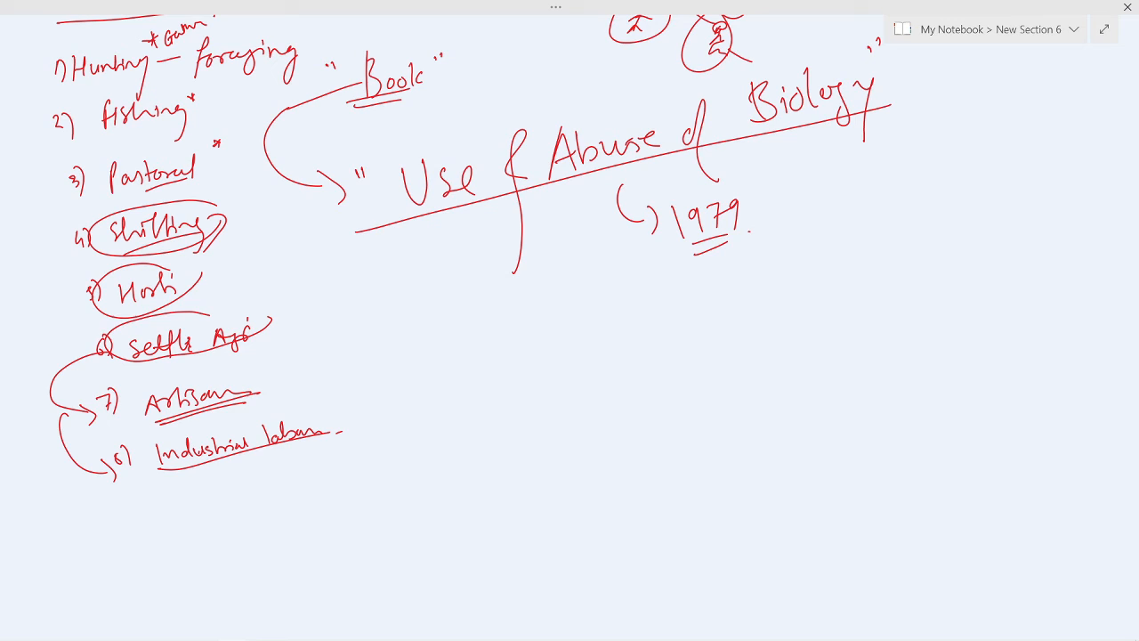
# Step: Write points (i) Aggression, war, (ii) Sexuality, cross cousin marriage, (iii) Aggression – Biological
pyautogui.moveTo(401, 284); pyautogui.dragTo(378, 316)
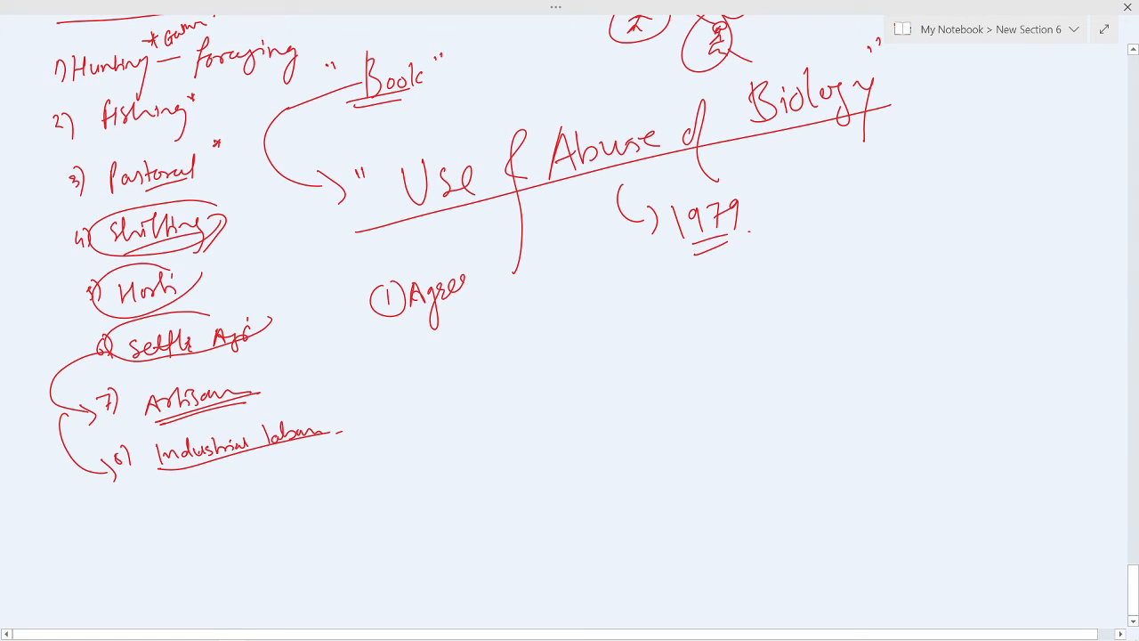
pyautogui.moveTo(463, 293); pyautogui.dragTo(534, 267)
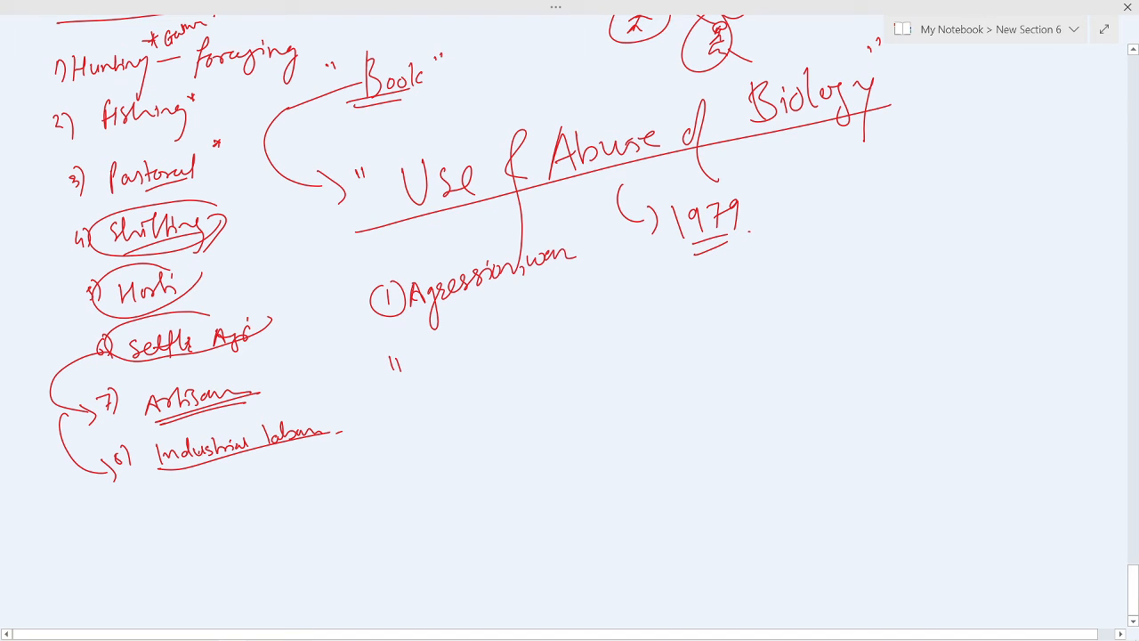
pyautogui.moveTo(389, 356); pyautogui.dragTo(454, 365)
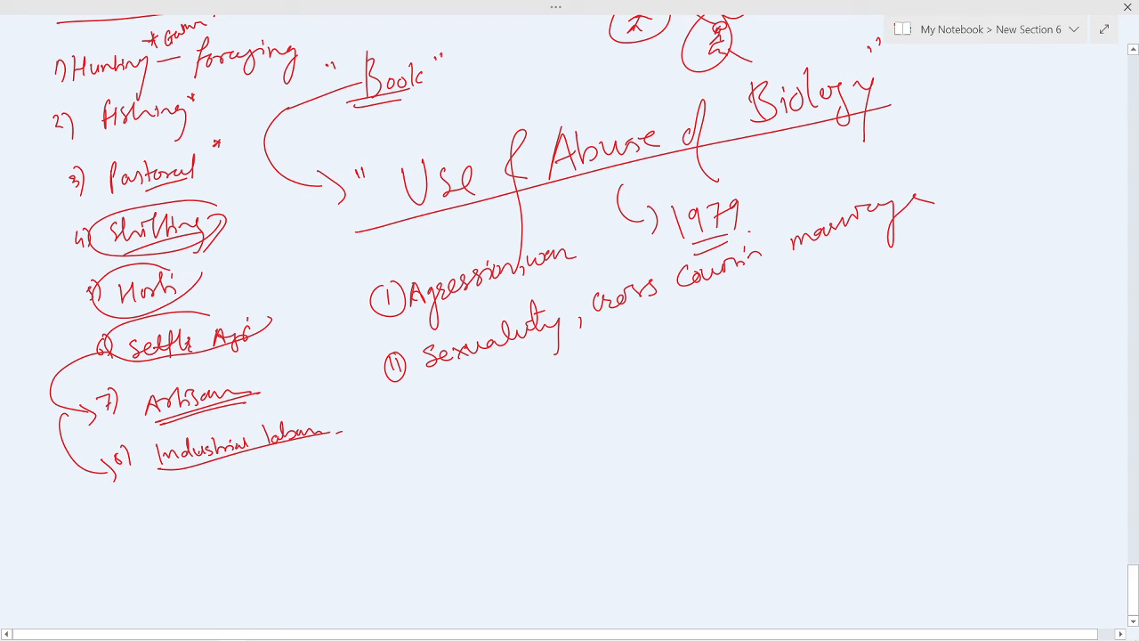
pyautogui.moveTo(392, 427); pyautogui.dragTo(436, 454)
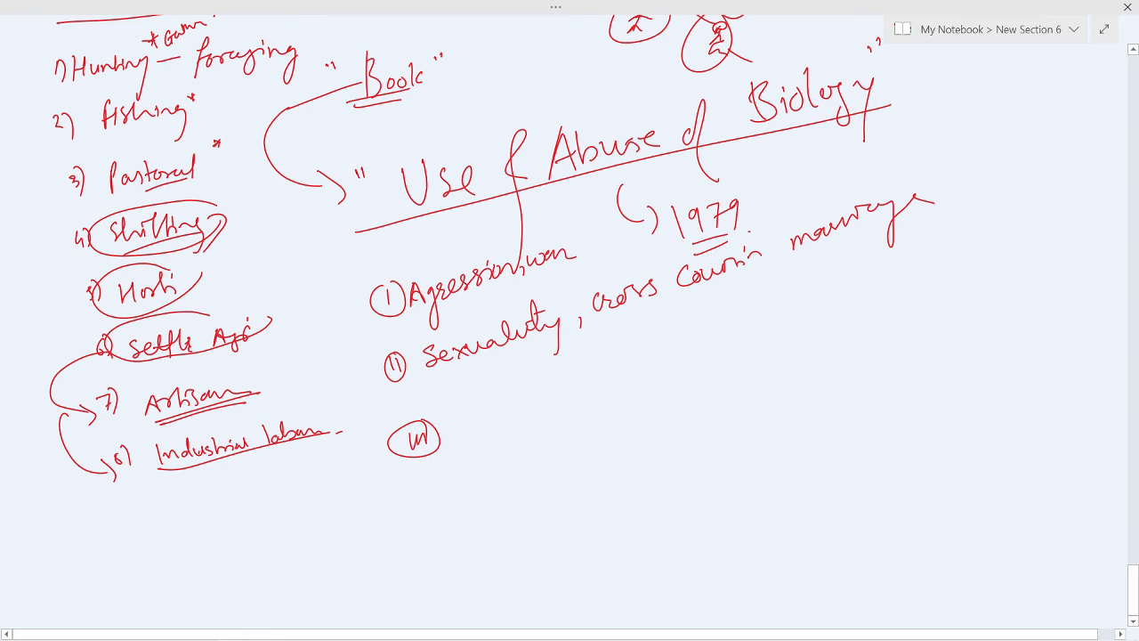
pyautogui.moveTo(450, 436); pyautogui.dragTo(494, 450)
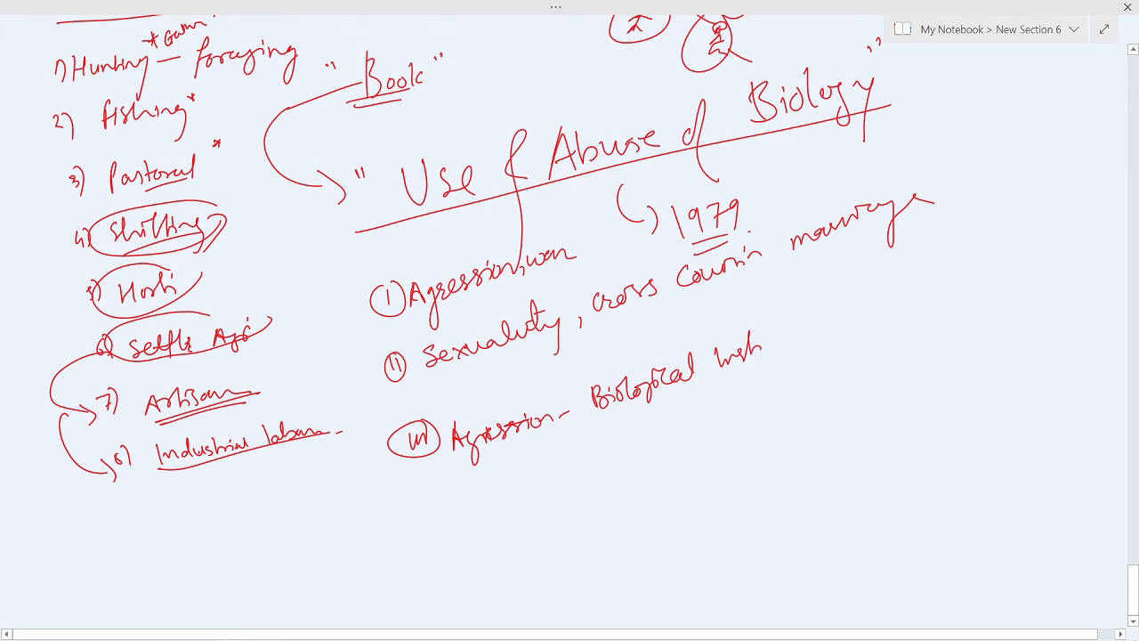
pyautogui.write('nct.')
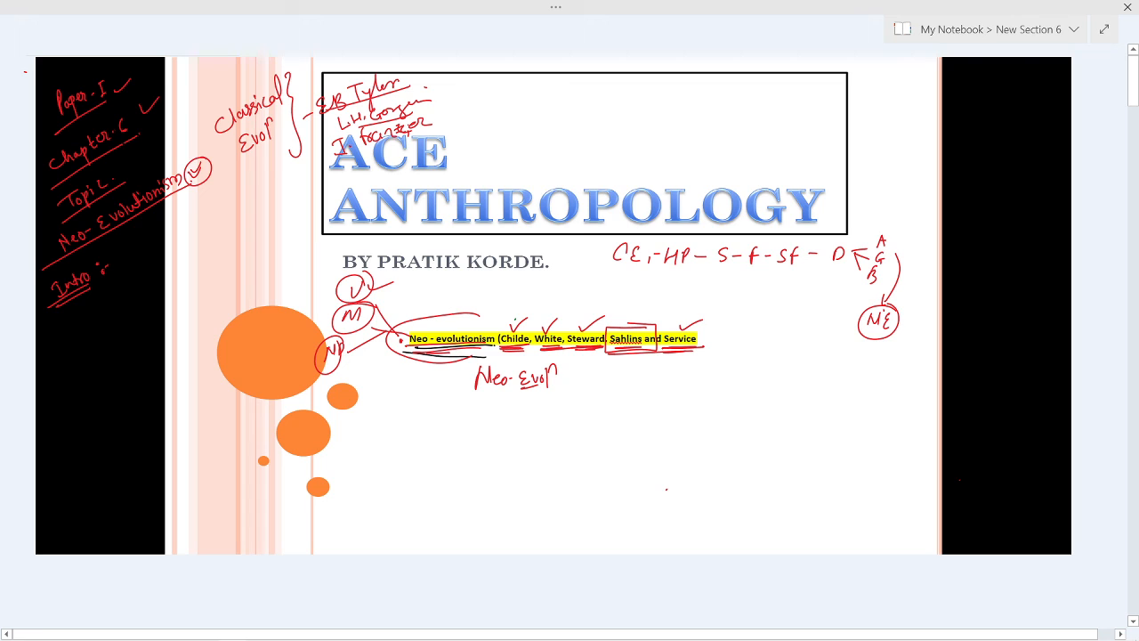
# Step: Ink 'methodology, scientific, work, hand;' under Neo-Evop and start an arrowed point below
pyautogui.moveTo(401, 409); pyautogui.dragTo(396, 454)
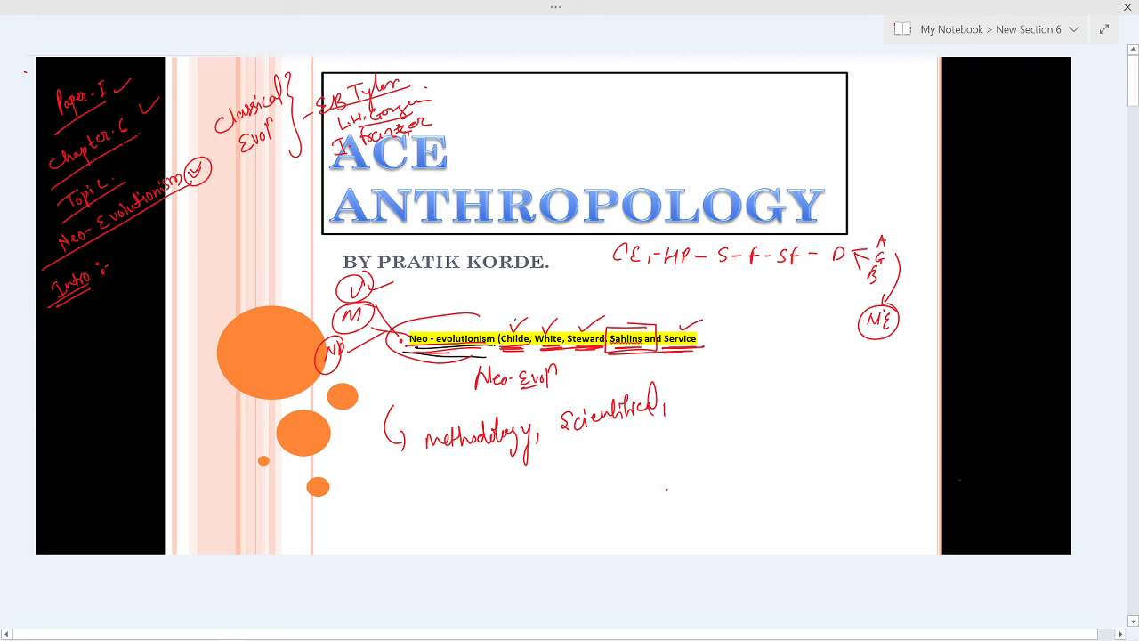
pyautogui.moveTo(677, 396); pyautogui.dragTo(734, 396)
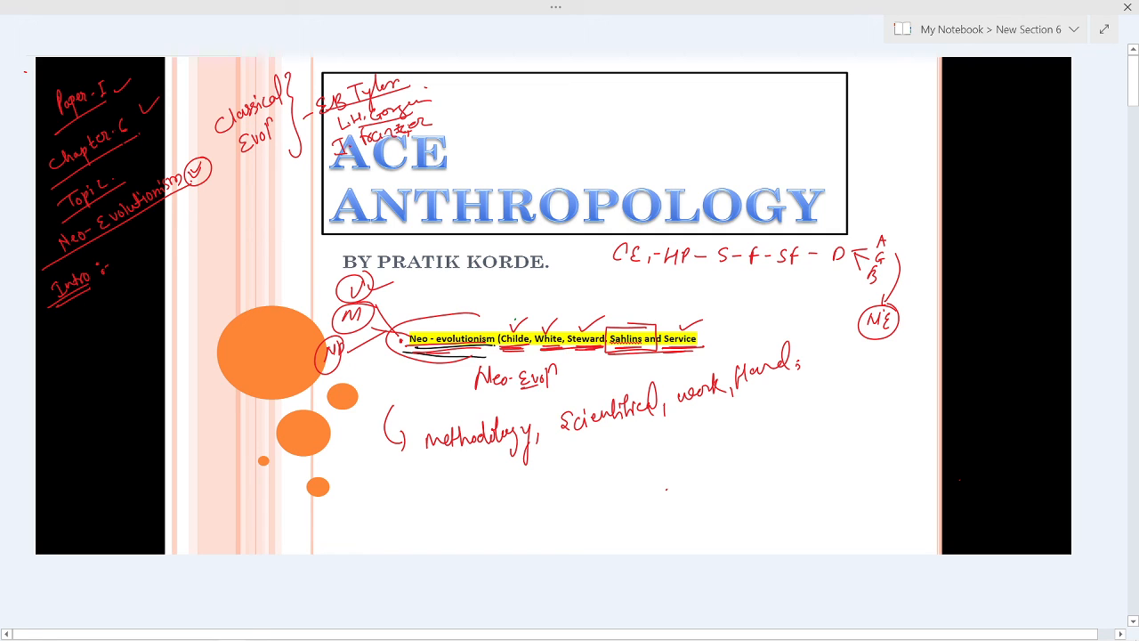
pyautogui.moveTo(392, 494); pyautogui.dragTo(481, 516)
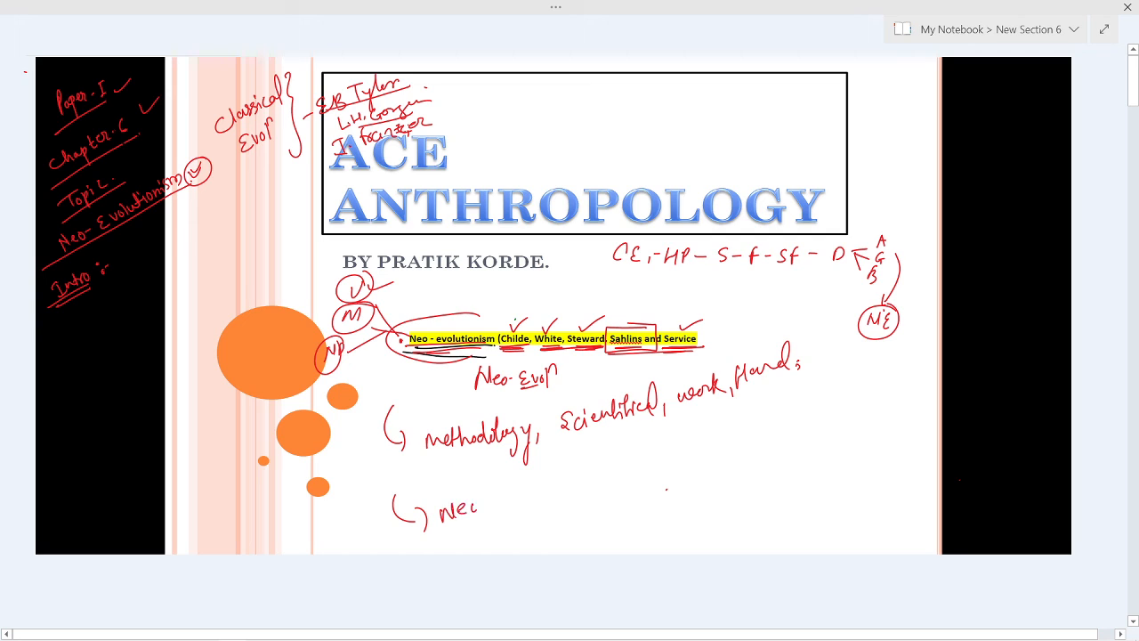